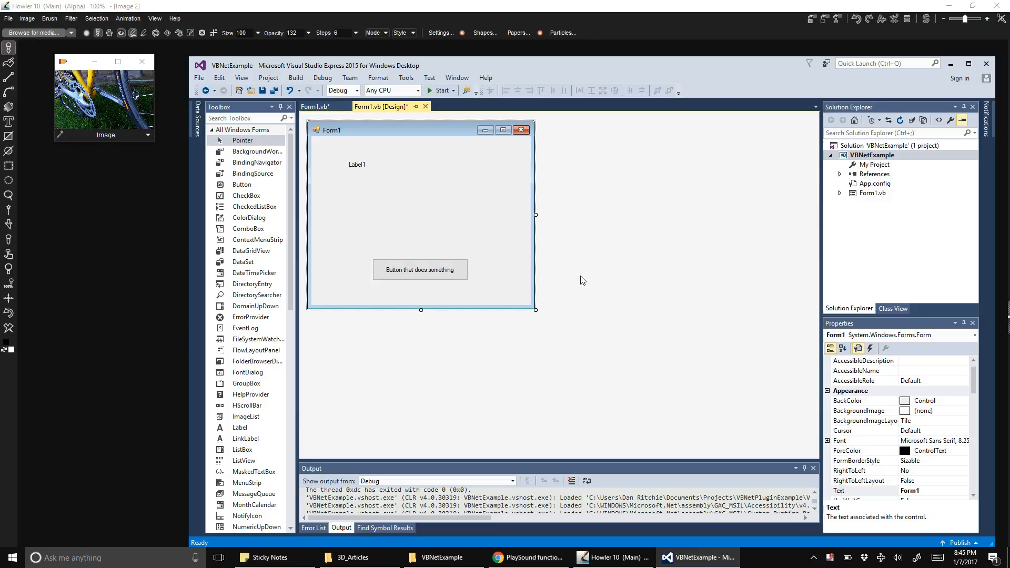
{"action": "mouse_move", "coordinate": [498, 197]}
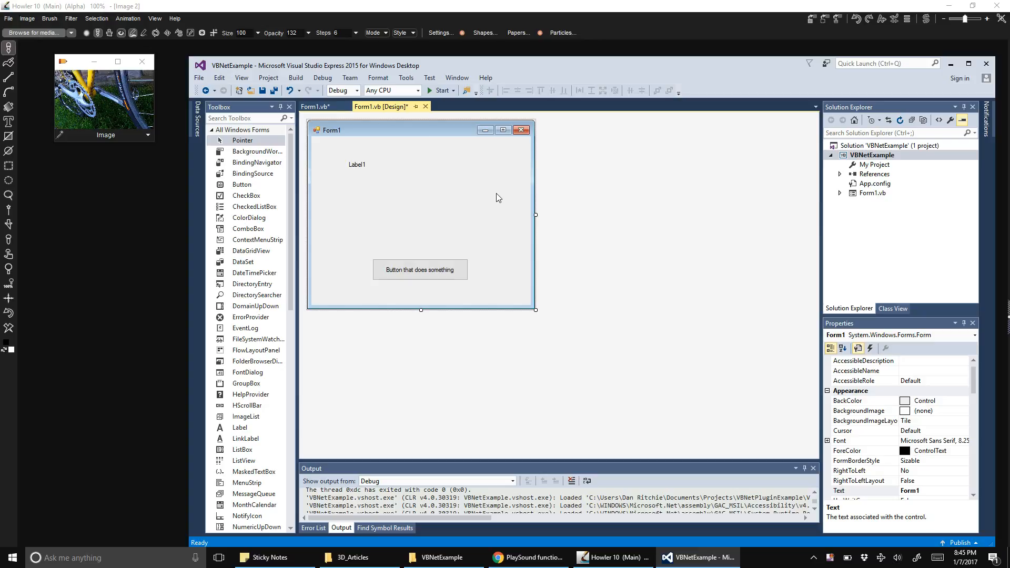
{"action": "mouse_move", "coordinate": [419, 187]}
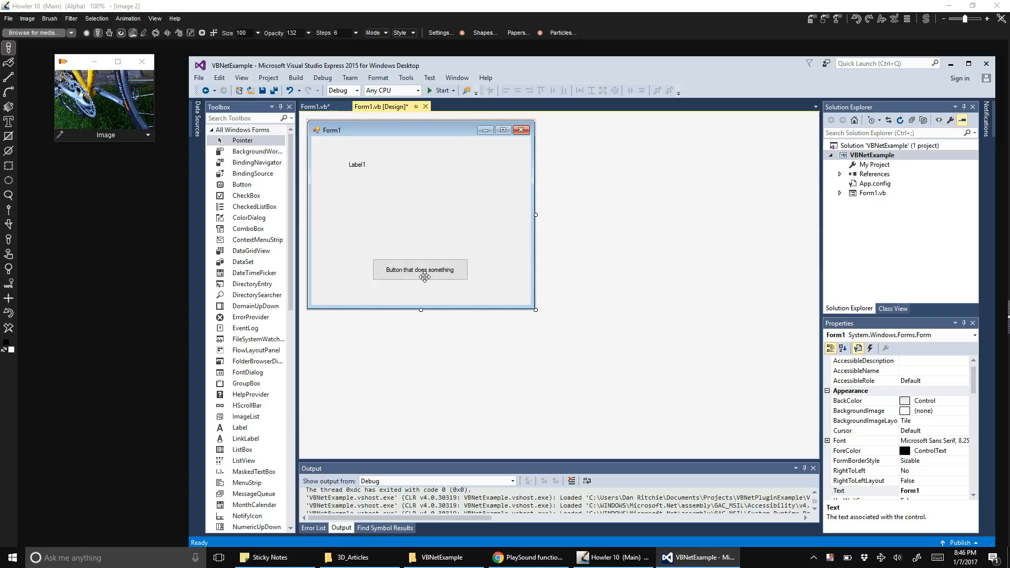
{"action": "mouse_move", "coordinate": [413, 276]}
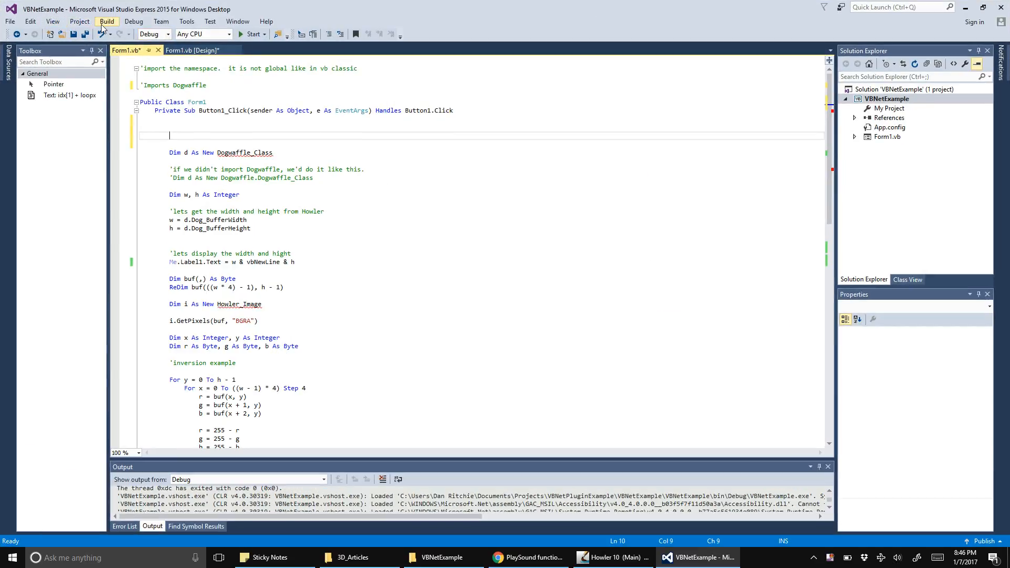
{"action": "mouse_move", "coordinate": [79, 21]}
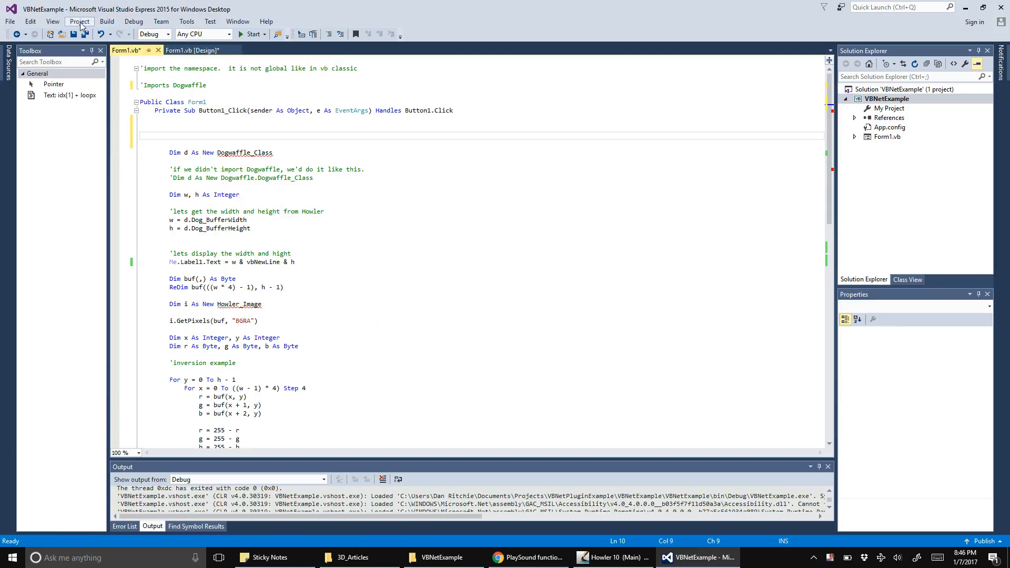
- Browse the Project, Debug and View menus, landing on Project with Add Reference in reach
{"action": "left_click", "coordinate": [79, 21]}
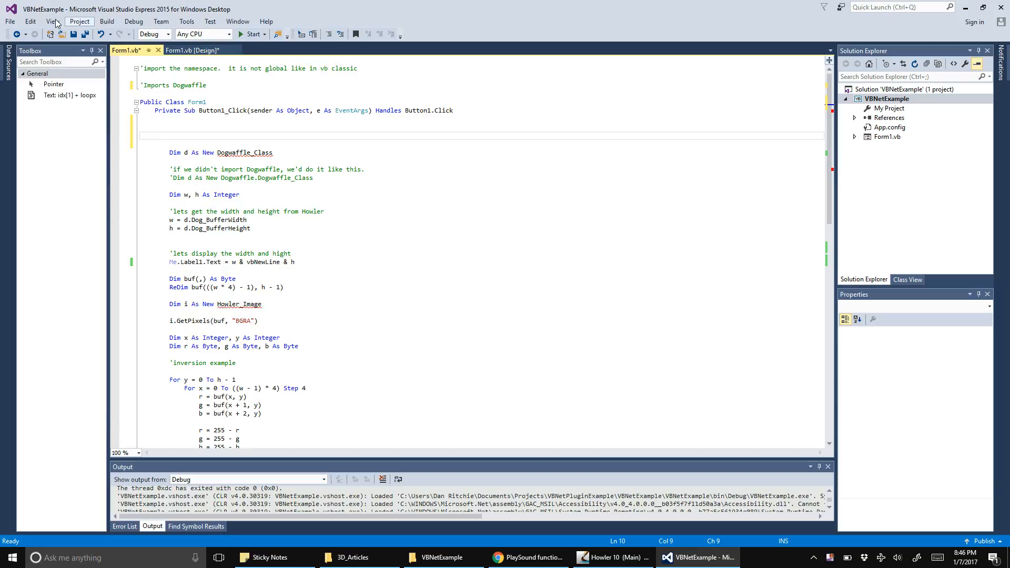
{"action": "left_click", "coordinate": [78, 21]}
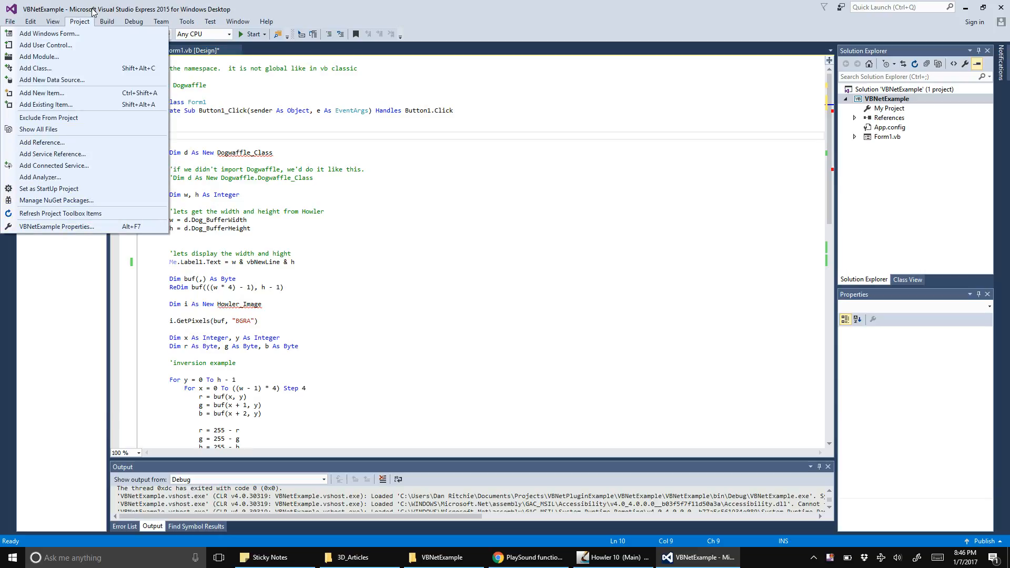
{"action": "left_click", "coordinate": [133, 21]}
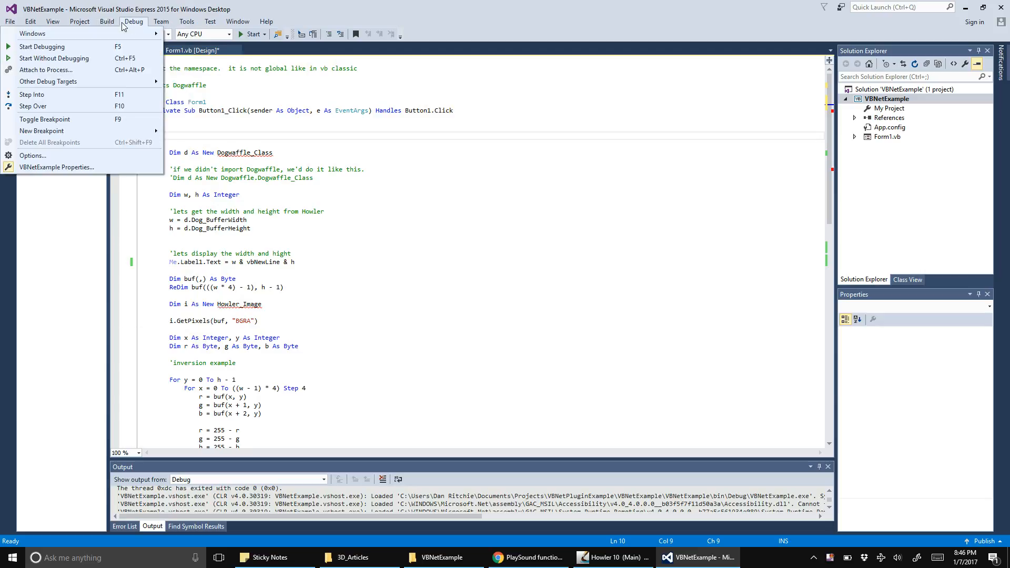
{"action": "left_click", "coordinate": [52, 21]}
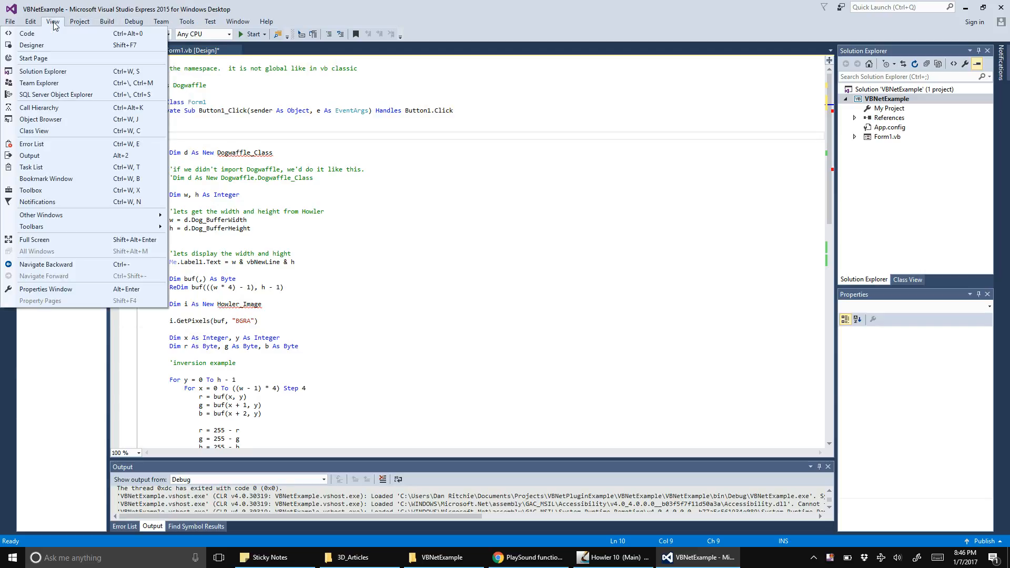
{"action": "left_click", "coordinate": [79, 21]}
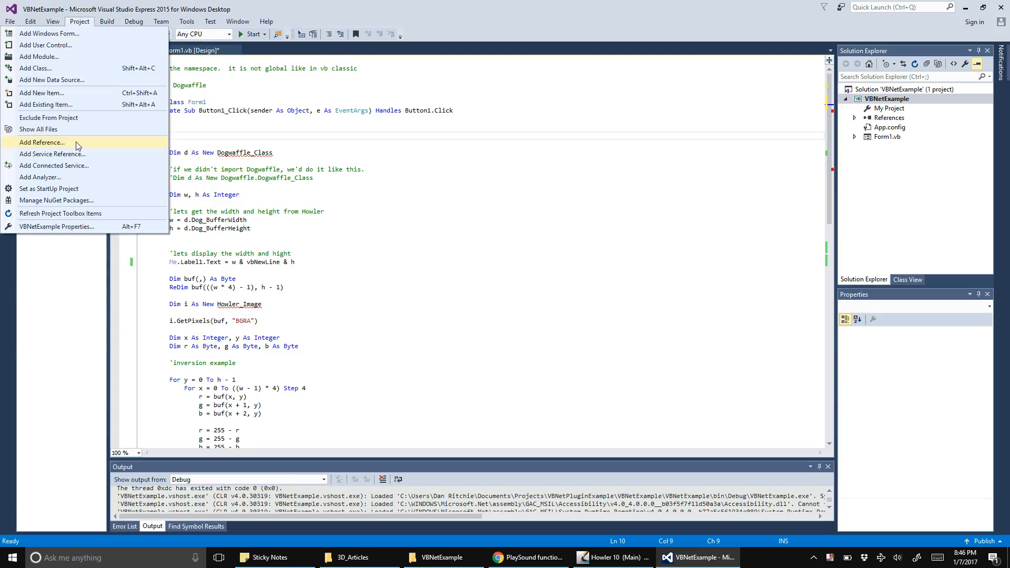
{"action": "mouse_move", "coordinate": [94, 199]}
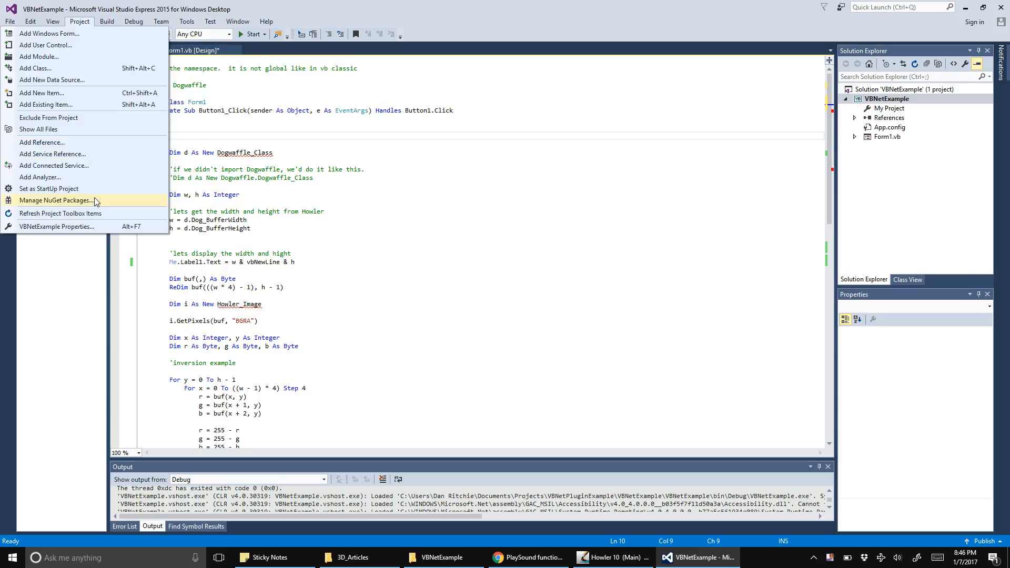
{"action": "mouse_move", "coordinate": [108, 79]}
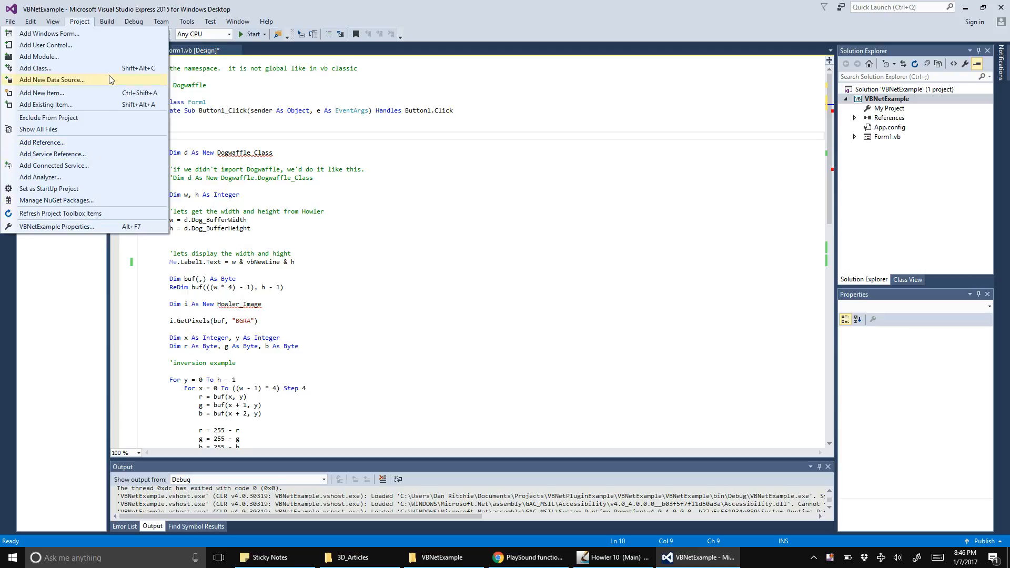
{"action": "mouse_move", "coordinate": [110, 64]}
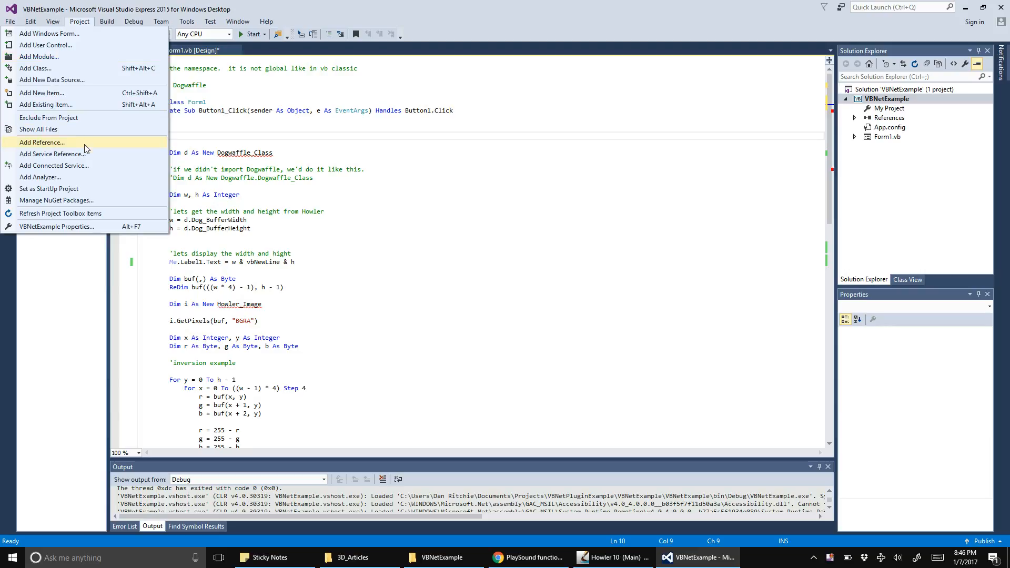
{"action": "left_click", "coordinate": [42, 142]}
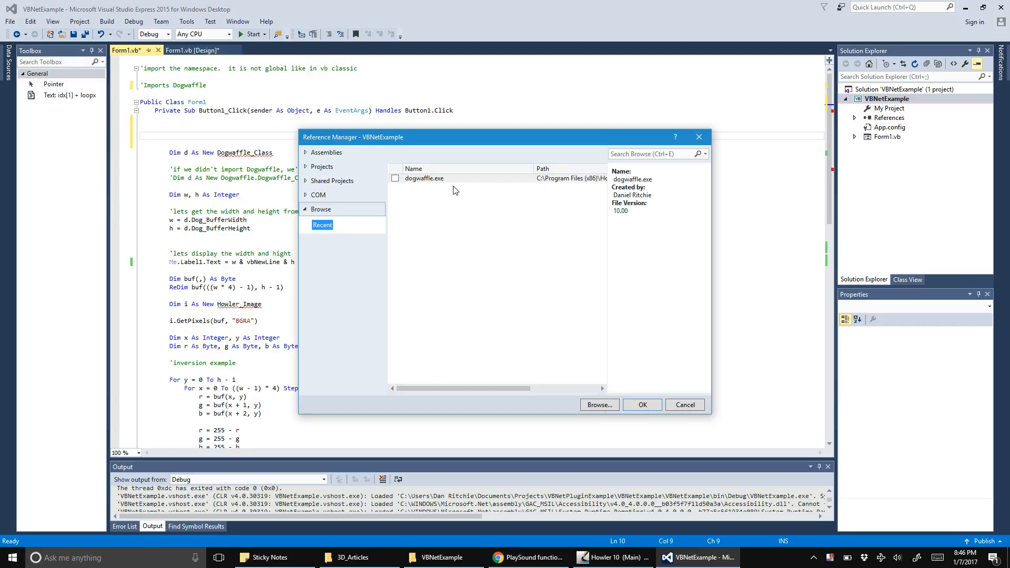
{"action": "mouse_move", "coordinate": [572, 208]}
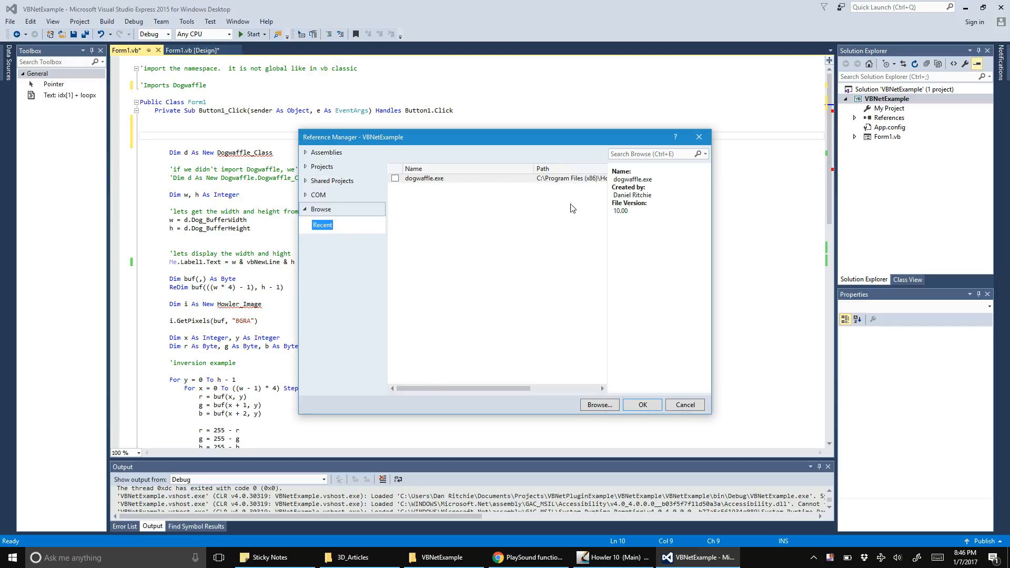
{"action": "left_click_drag", "start_coordinate": [431, 388], "coordinate": [506, 389]}
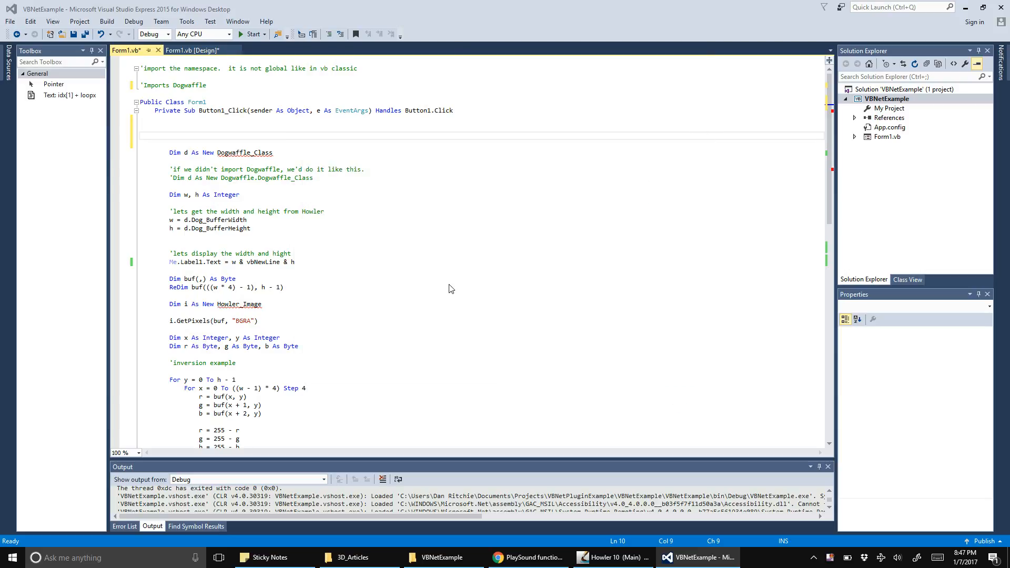
{"action": "mouse_move", "coordinate": [298, 136]}
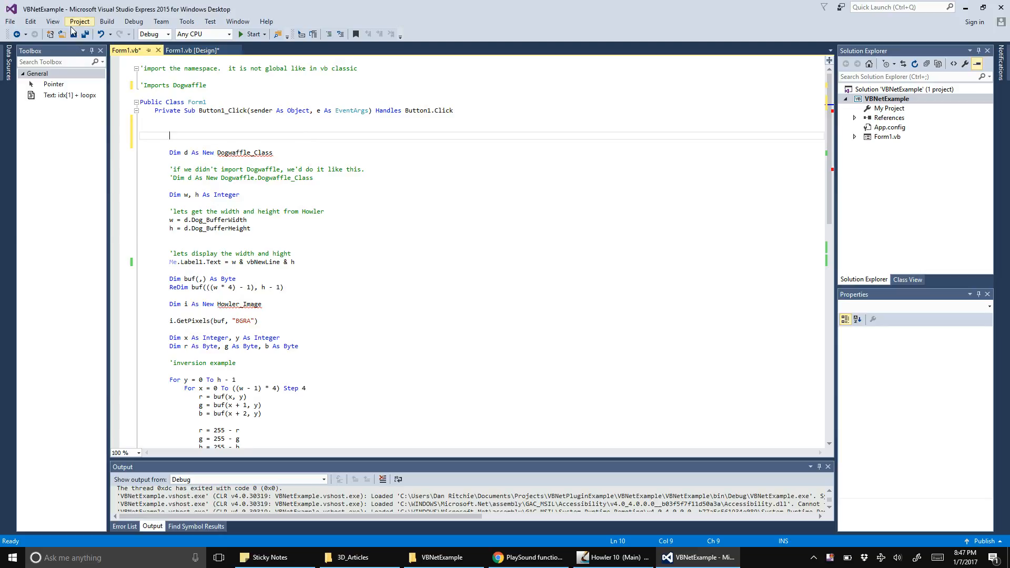
{"action": "left_click", "coordinate": [79, 21]}
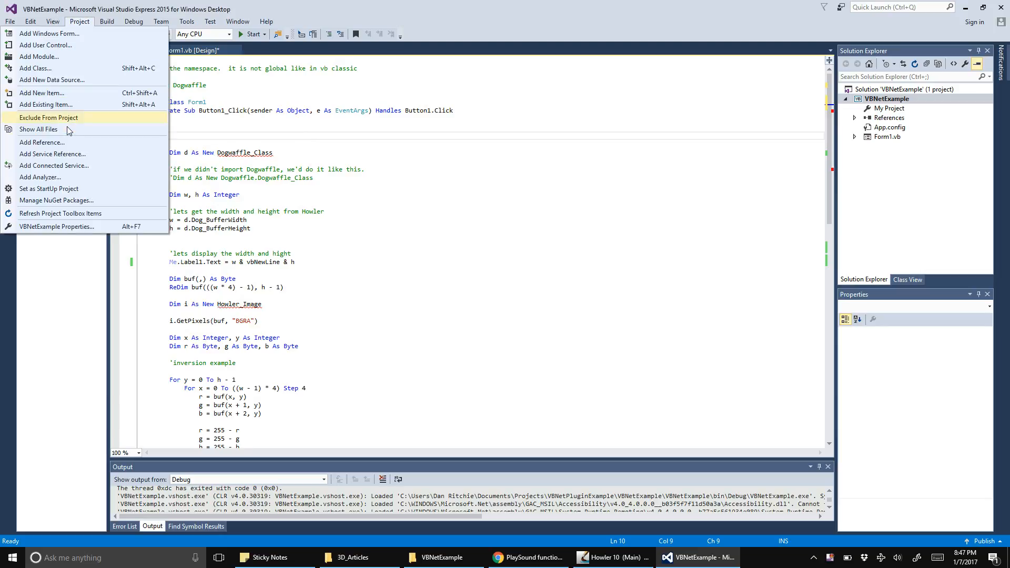
{"action": "left_click", "coordinate": [42, 142]}
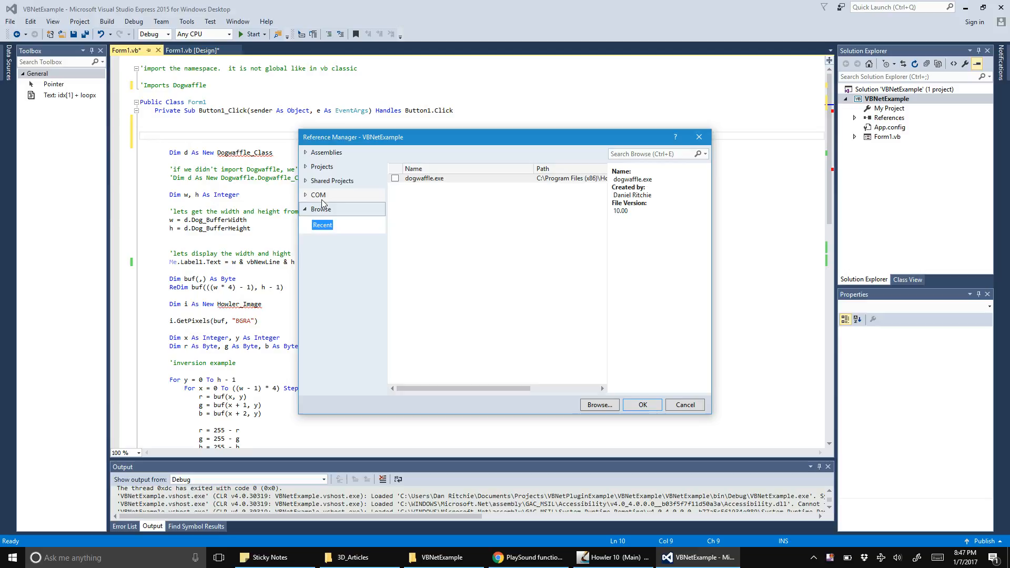
{"action": "left_click", "coordinate": [317, 194]}
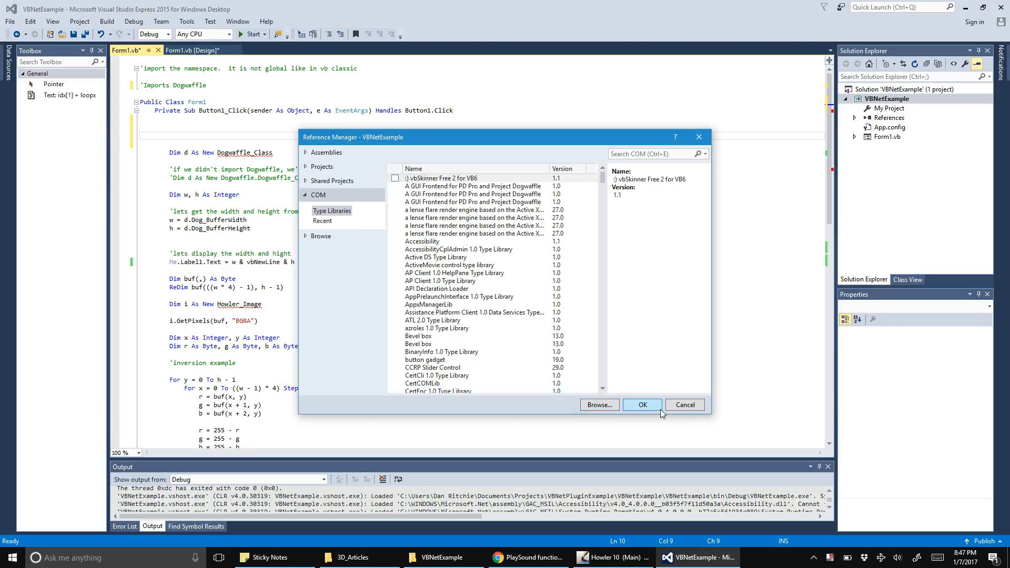
{"action": "left_click", "coordinate": [684, 404]}
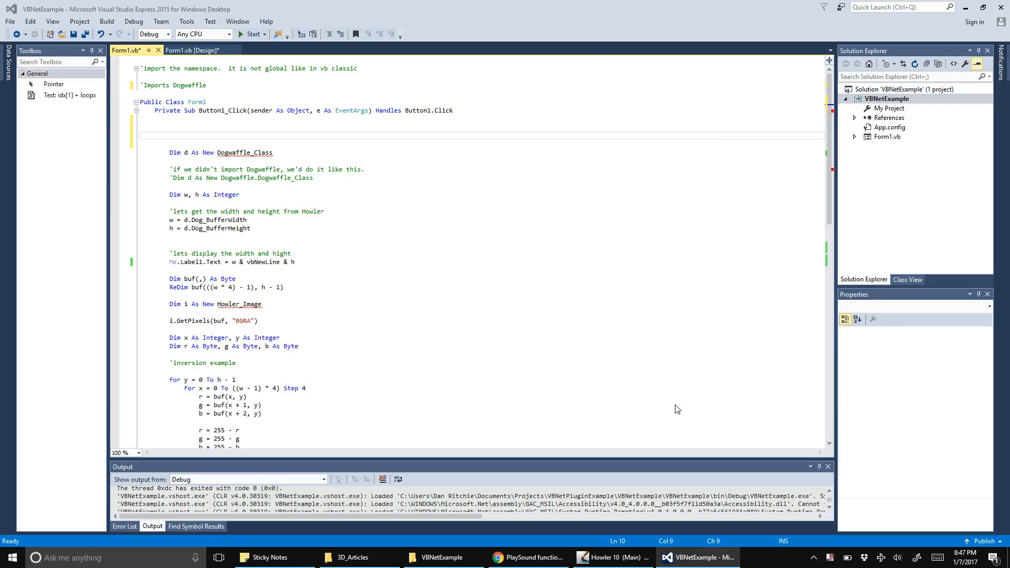
{"action": "mouse_move", "coordinate": [286, 141]}
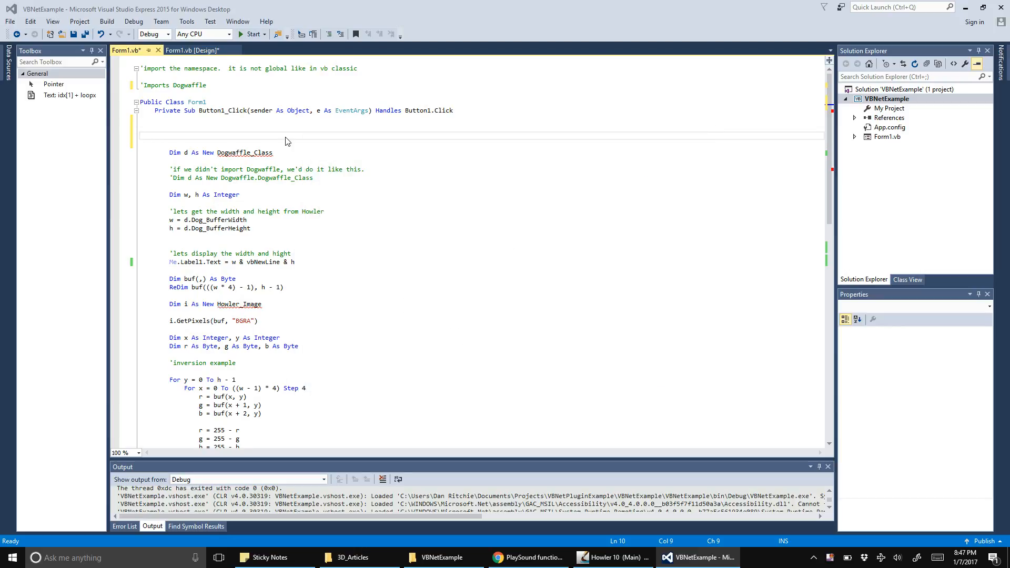
{"action": "mouse_move", "coordinate": [235, 133]}
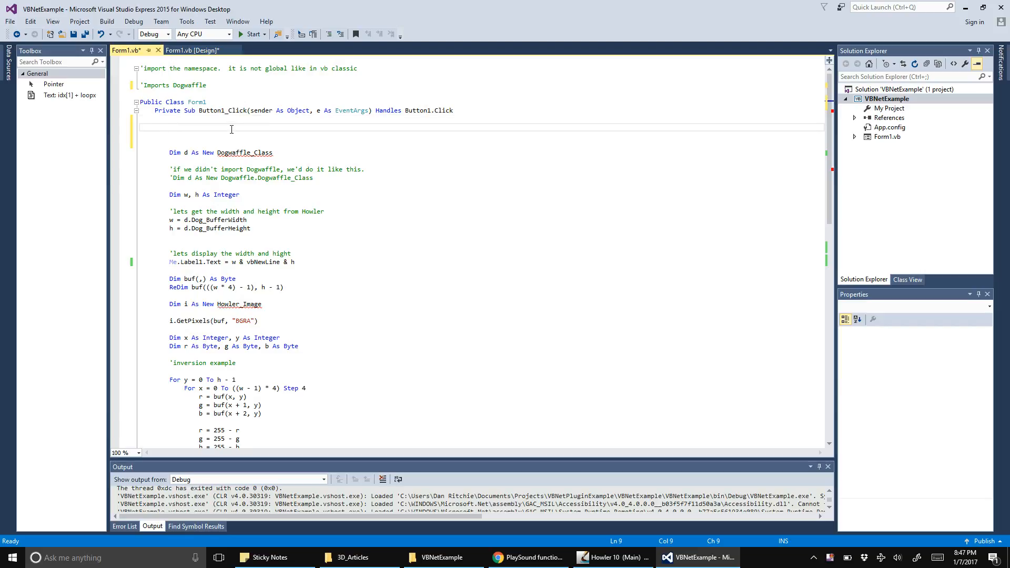
- Show the Dogwaffle namespace's IntelliSense class list in the click handler, then delete that trial text
{"action": "type", "text": "dogwaffle."}
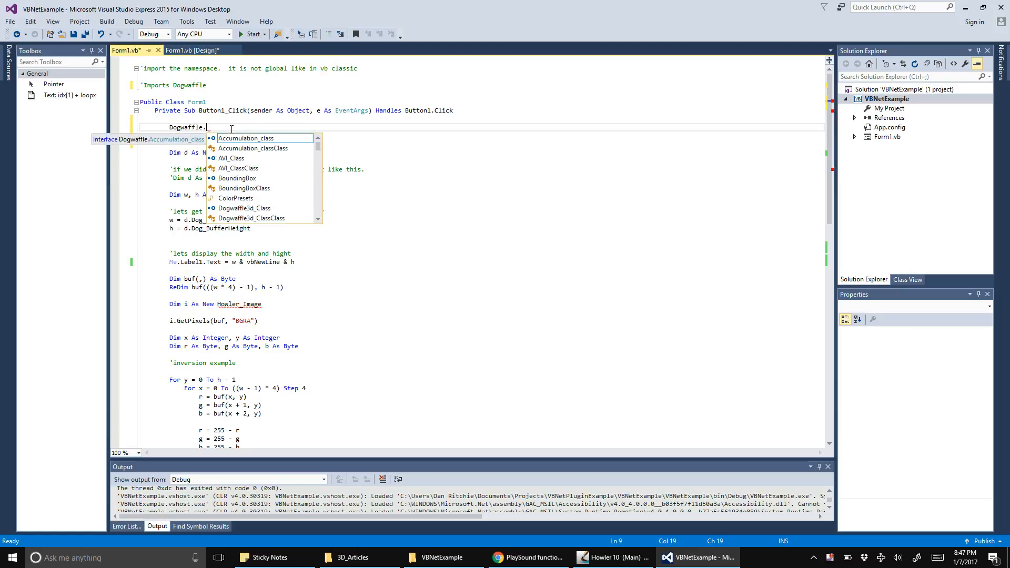
{"action": "key", "text": "Escape"}
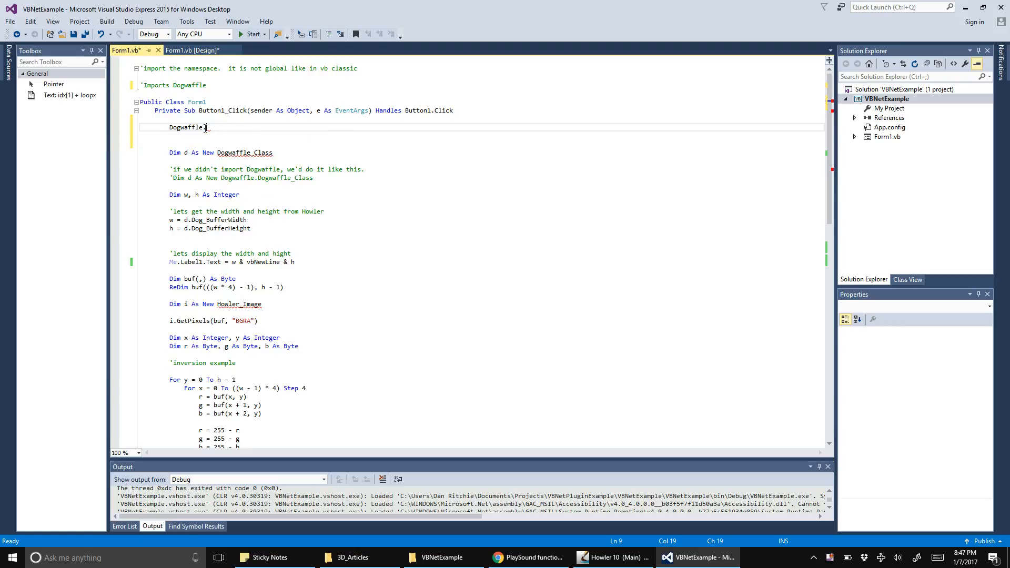
{"action": "type", "text": "."}
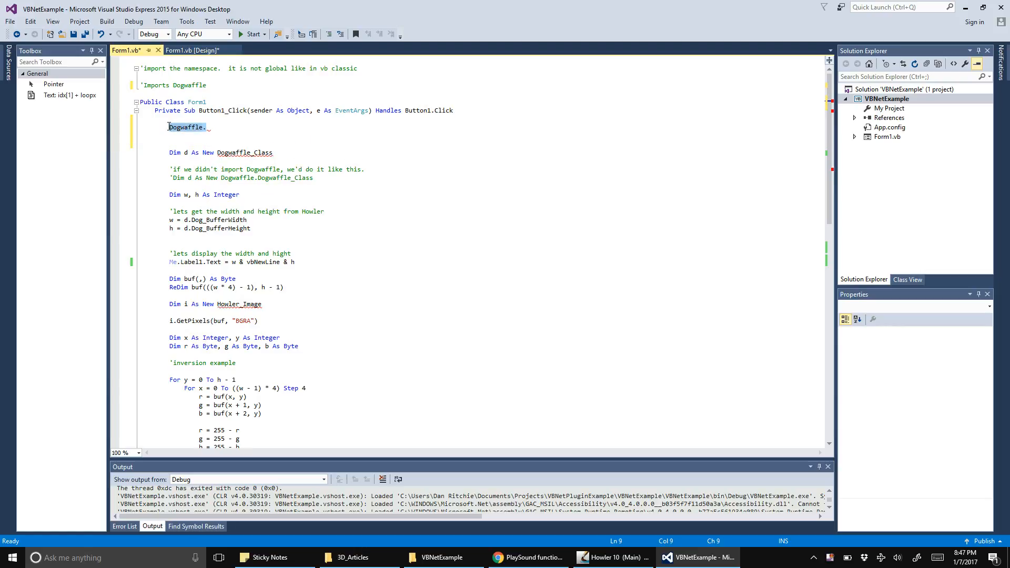
{"action": "key", "text": "Delete"}
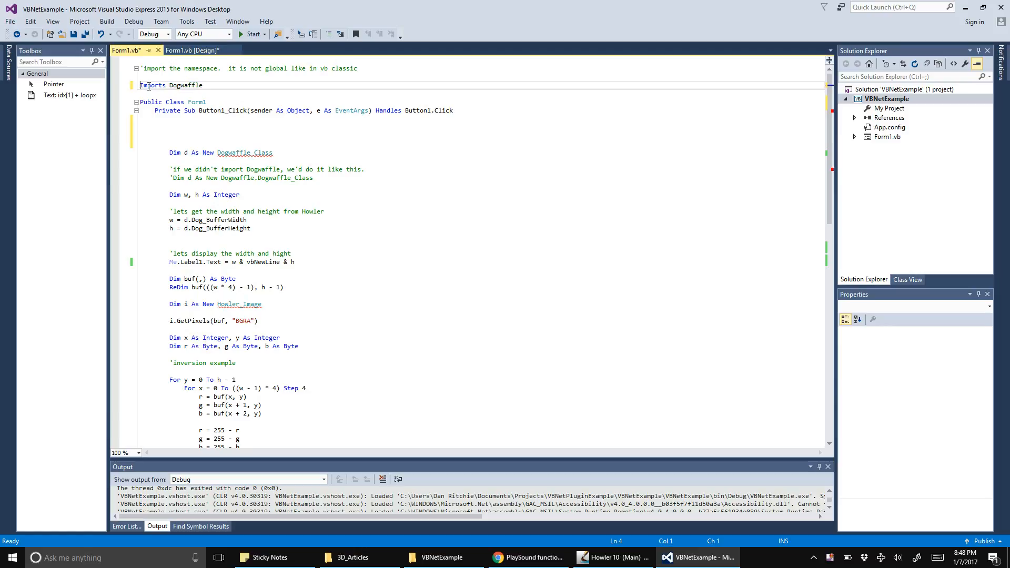
{"action": "mouse_move", "coordinate": [191, 85]}
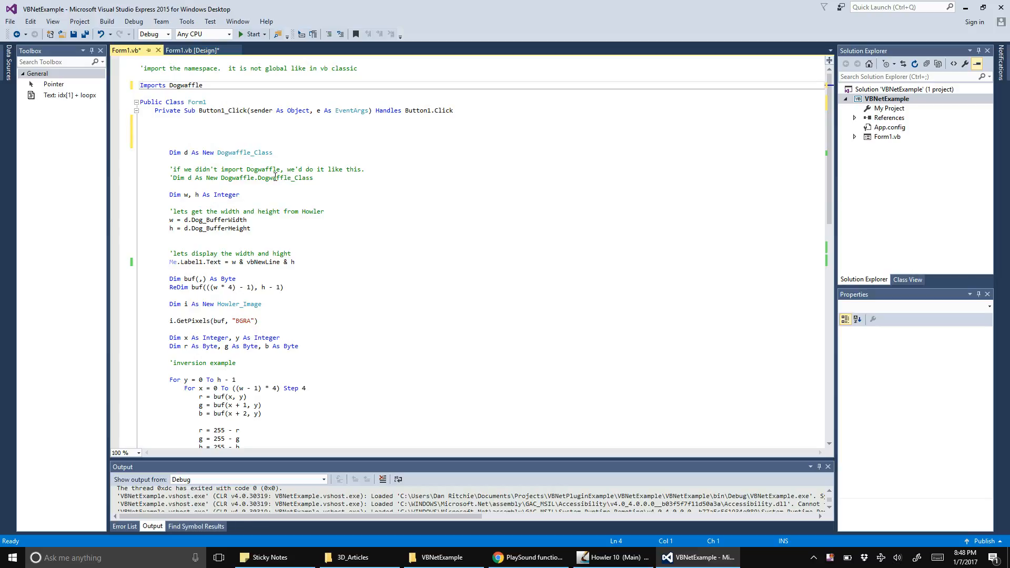
{"action": "mouse_move", "coordinate": [259, 194]}
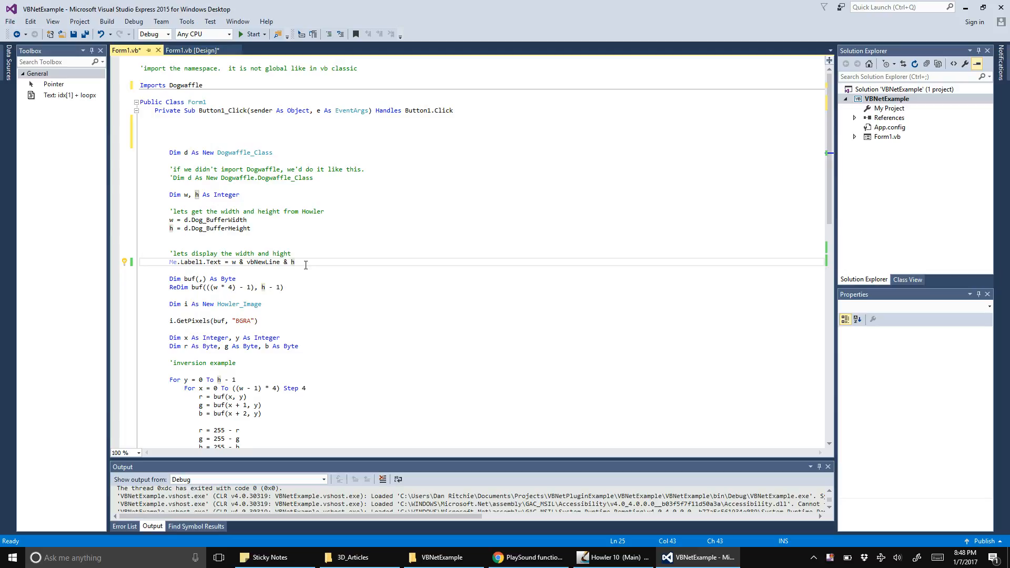
- Uncomment Imports Dogwaffle and begin a 'Dim v As' declaration in the click handler
{"action": "type", "text": "Dim v As"}
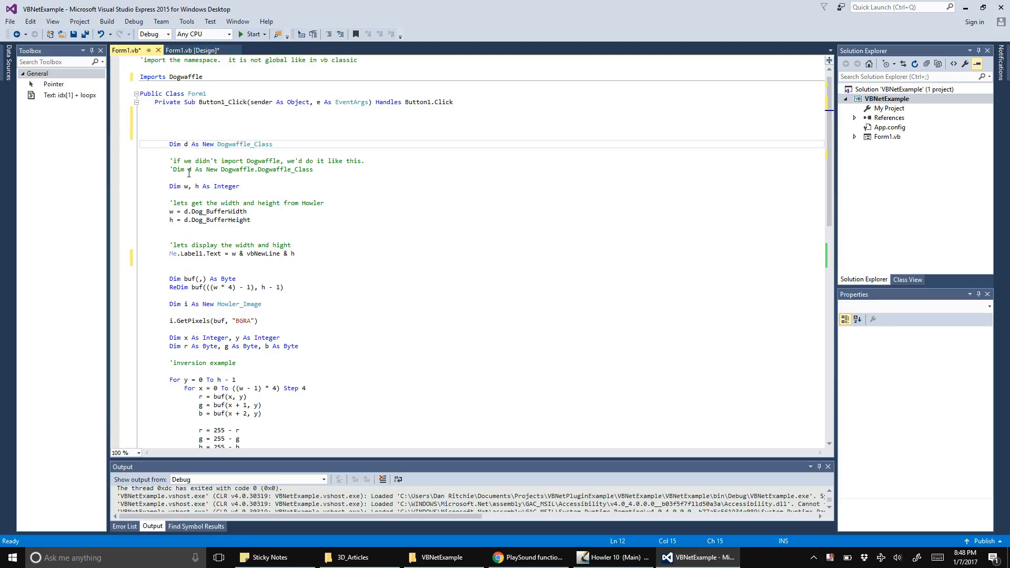
{"action": "left_click", "coordinate": [290, 144]}
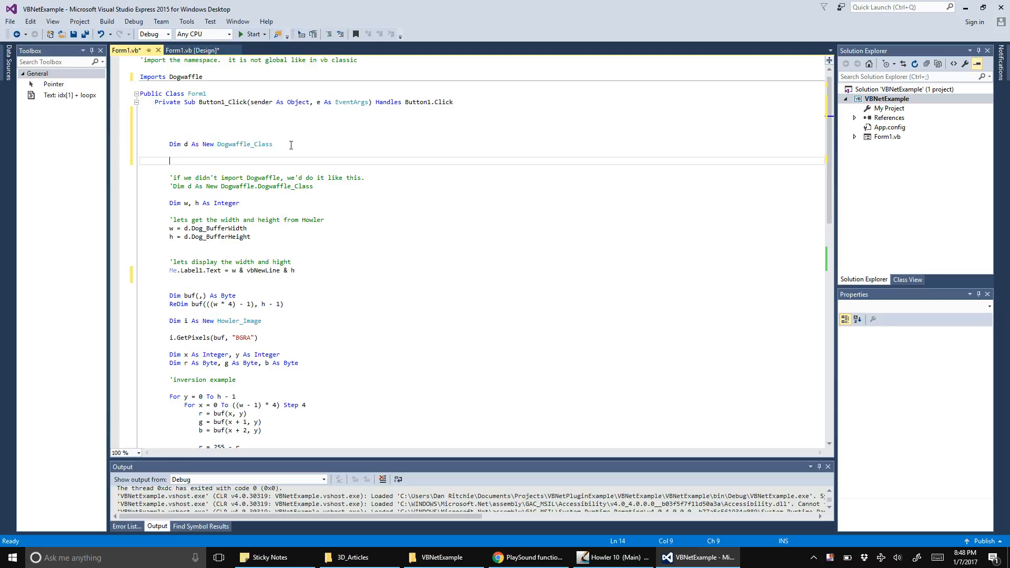
{"action": "type", "text": "d."}
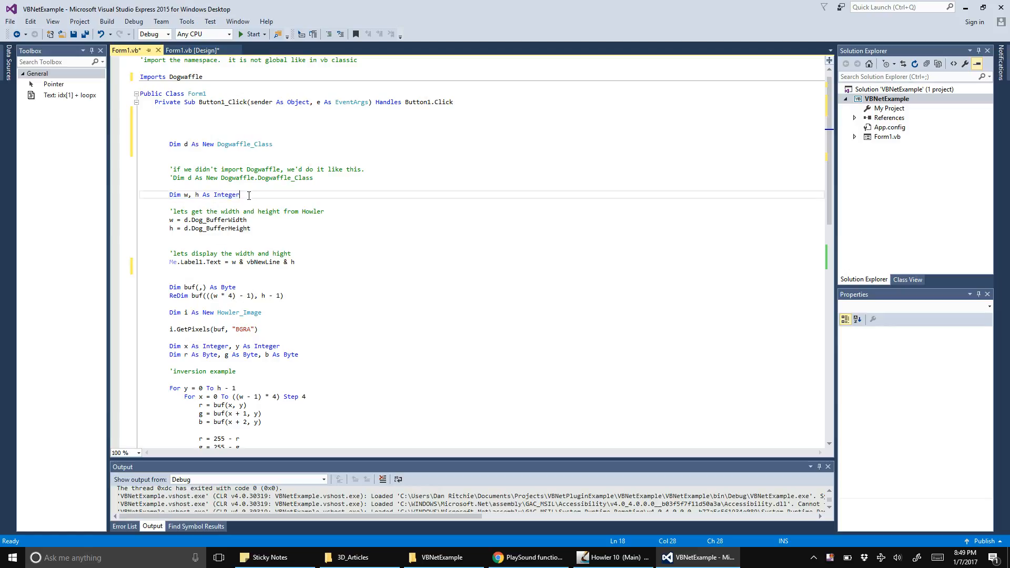
{"action": "double_click", "coordinate": [225, 195]}
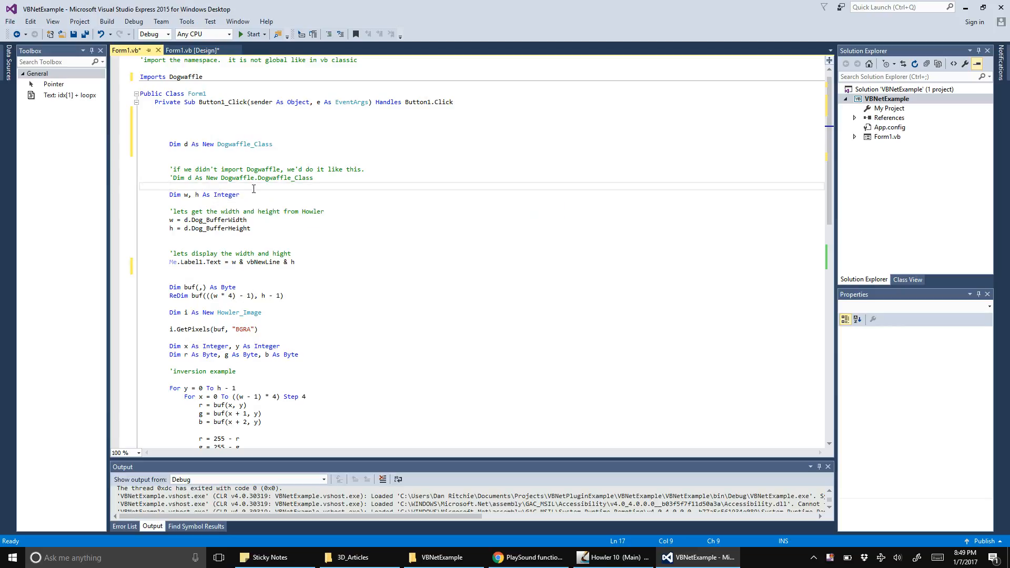
{"action": "mouse_move", "coordinate": [225, 195]}
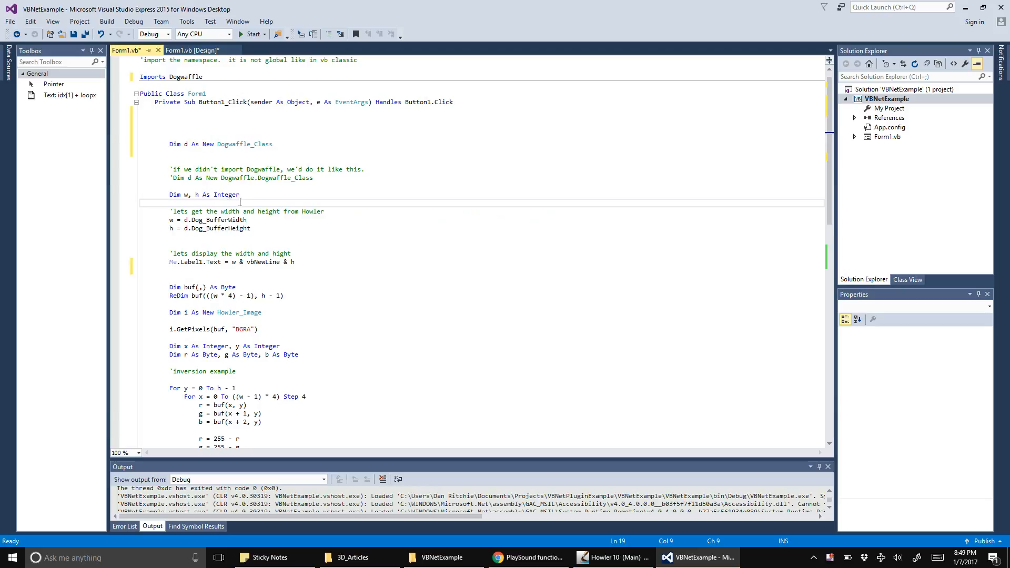
{"action": "mouse_move", "coordinate": [251, 200]}
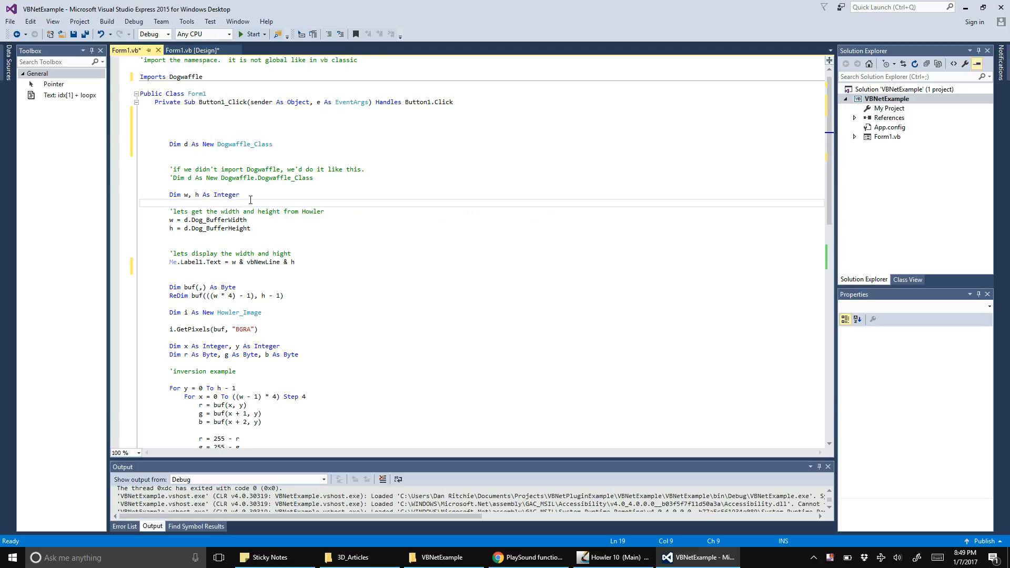
{"action": "mouse_move", "coordinate": [257, 195]}
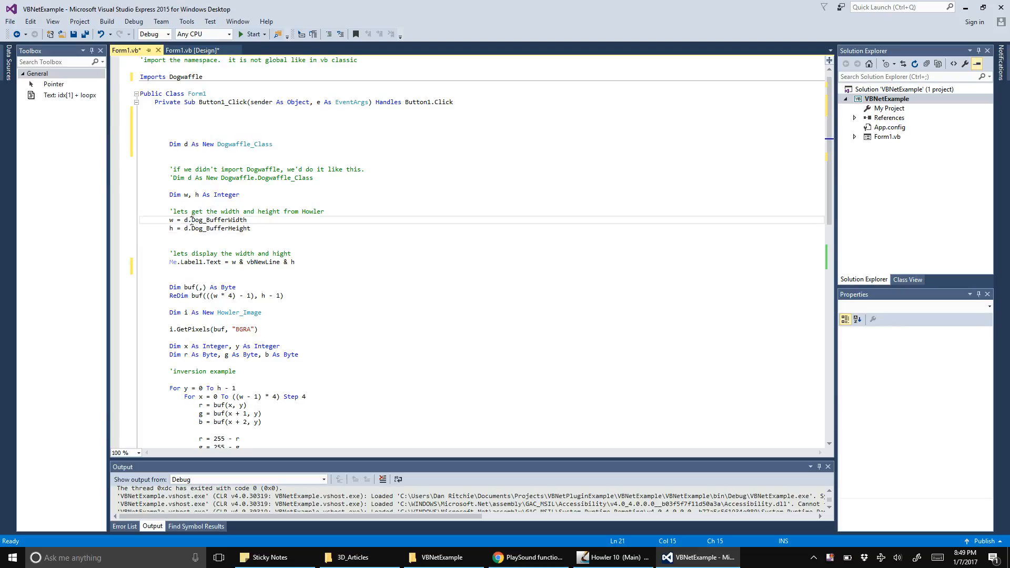
{"action": "type", "text": "."}
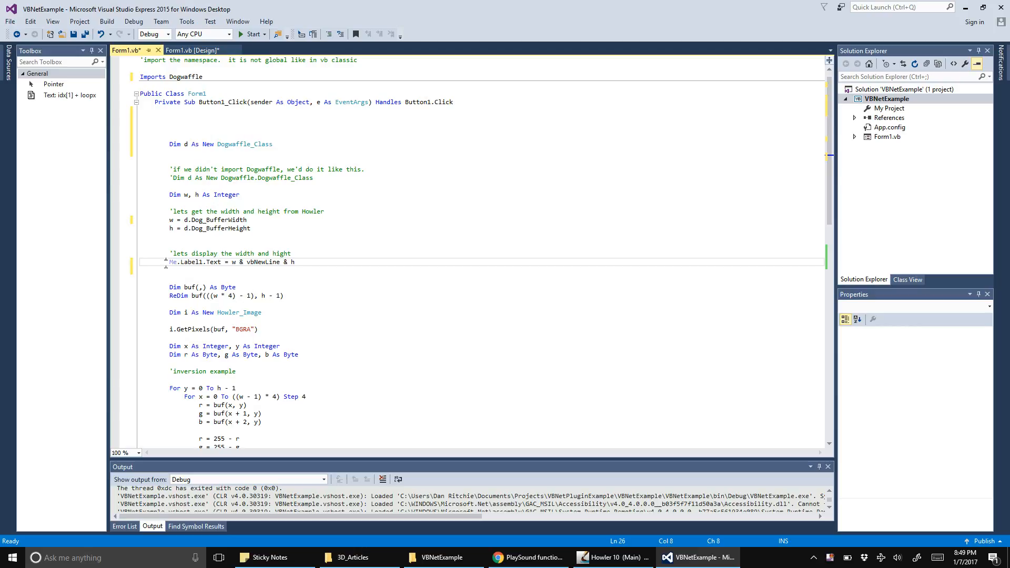
{"action": "double_click", "coordinate": [194, 262]}
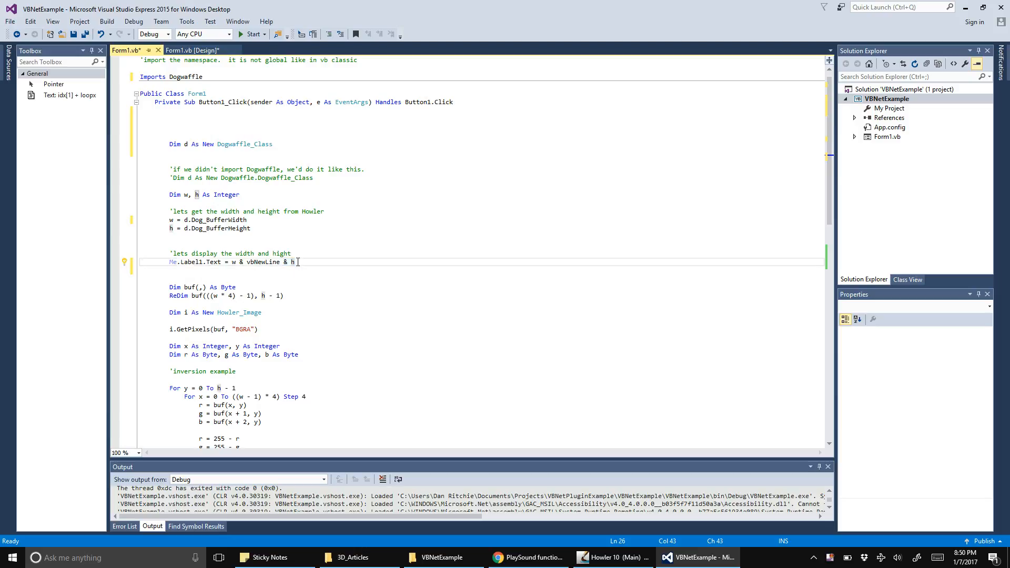
{"action": "double_click", "coordinate": [255, 262]}
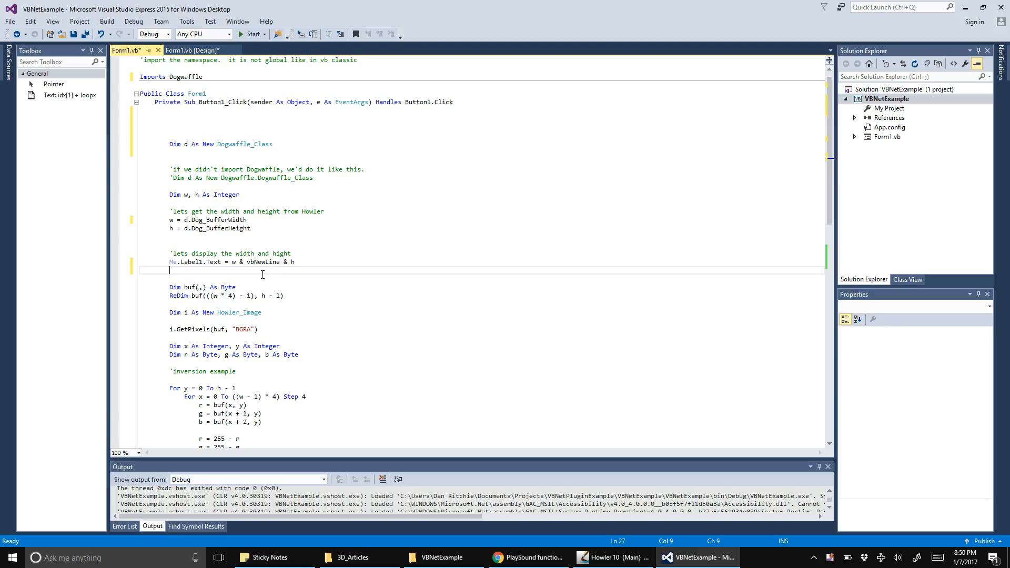
{"action": "left_click_drag", "start_coordinate": [170, 274], "coordinate": [245, 296]}
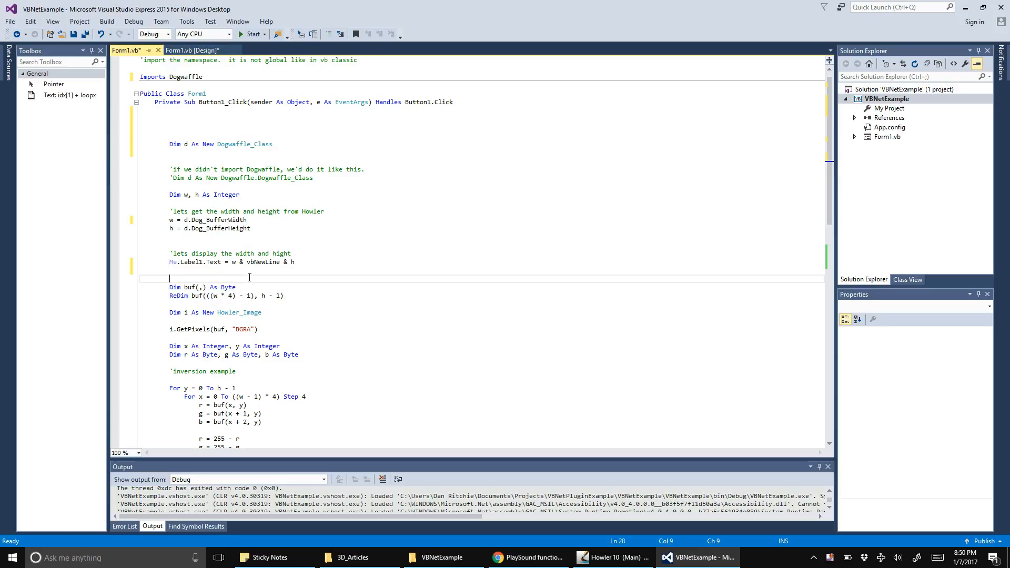
{"action": "type", "text": "di"}
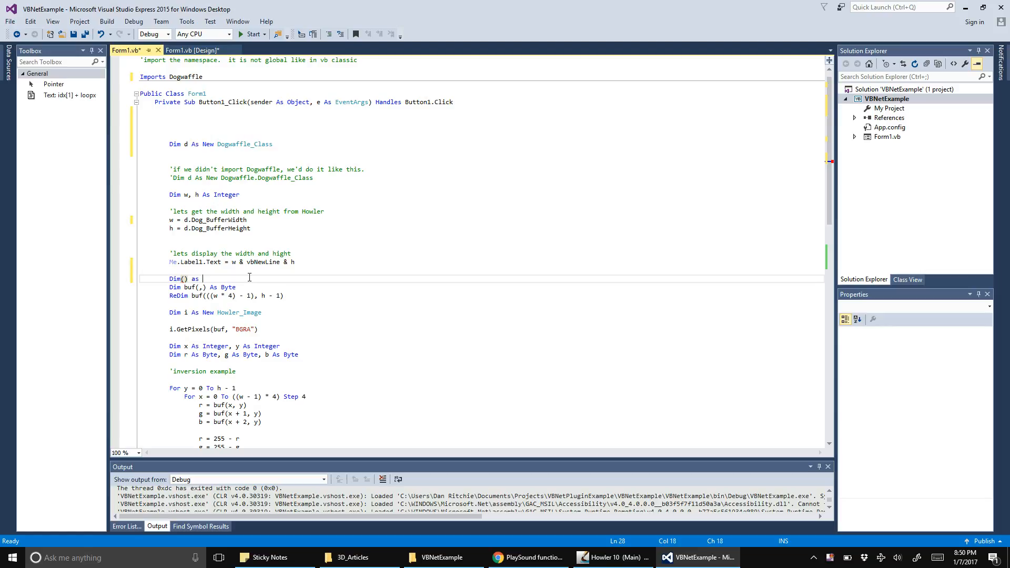
{"action": "type", "text": "buf"}
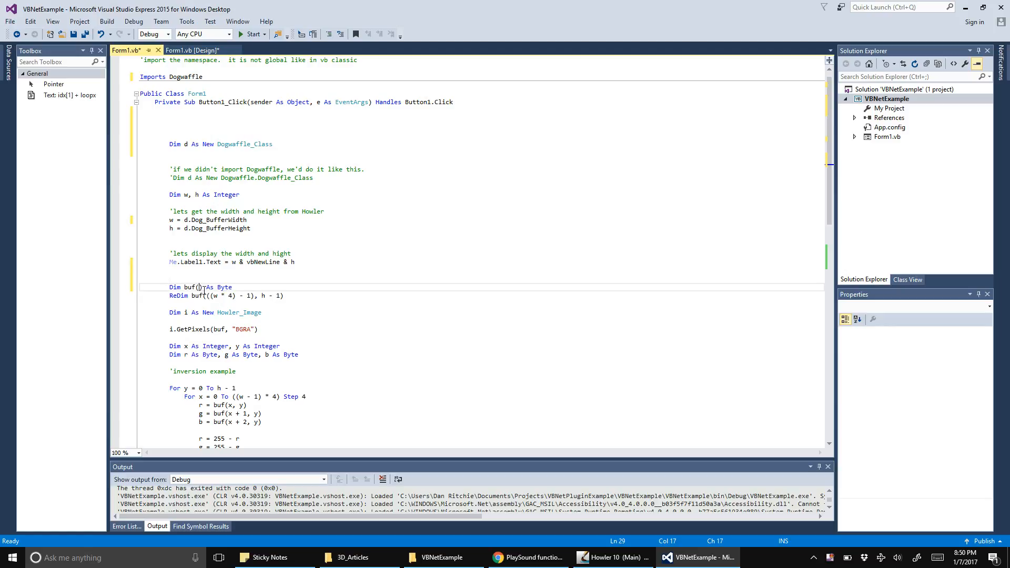
{"action": "type", "text": ","}
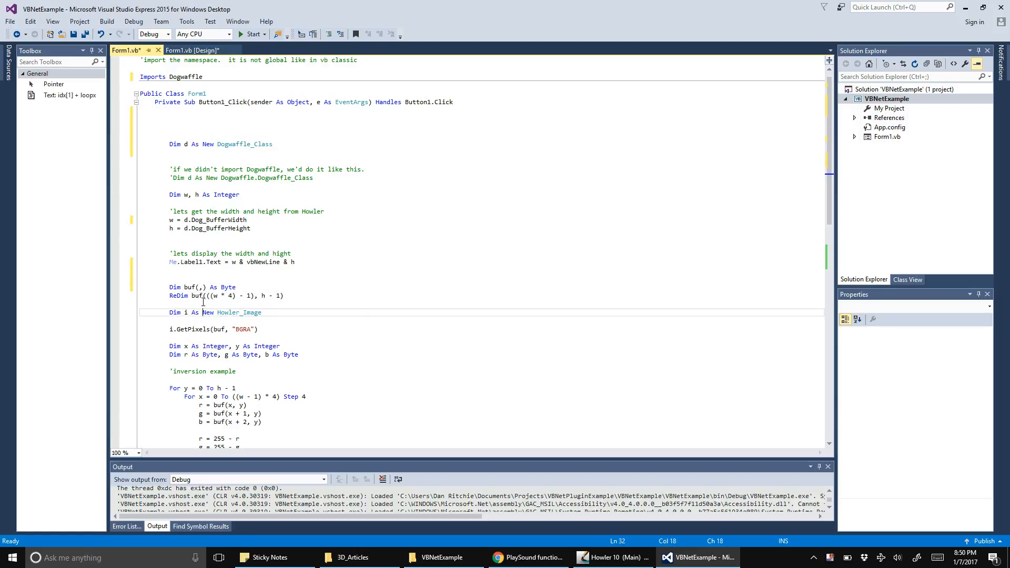
{"action": "left_click", "coordinate": [171, 295]}
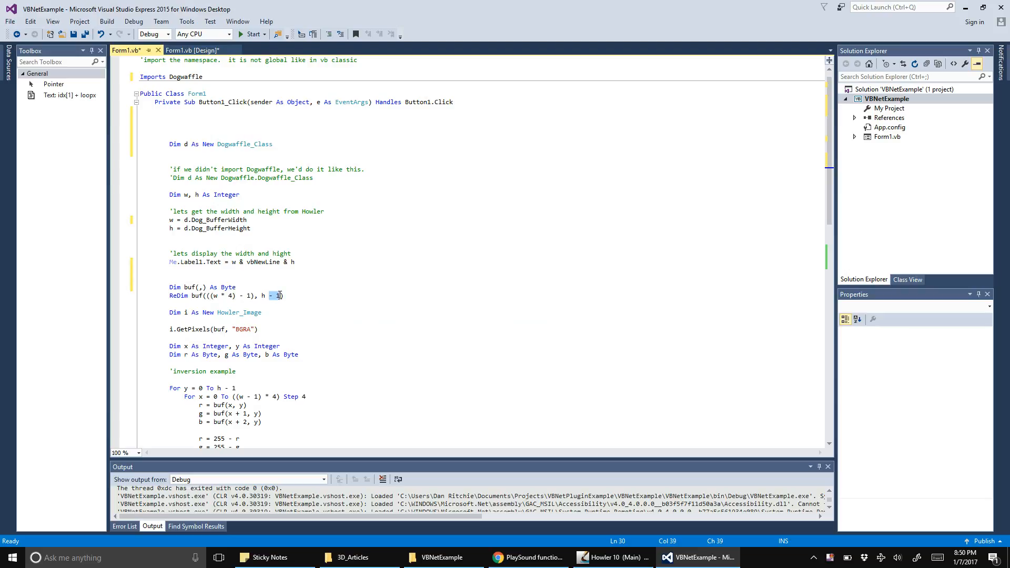
{"action": "left_click", "coordinate": [270, 303]}
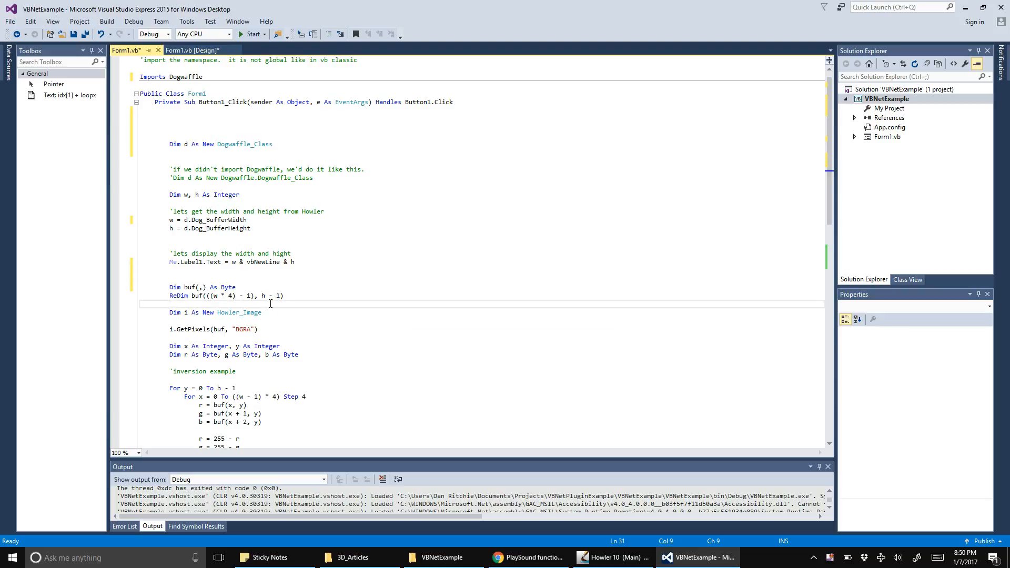
{"action": "mouse_move", "coordinate": [230, 313]}
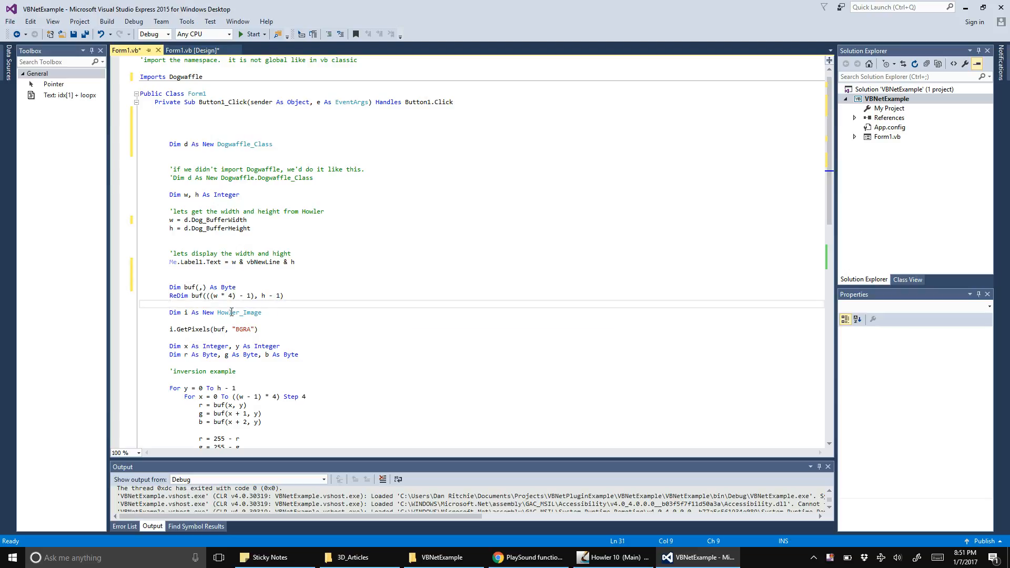
{"action": "triple_click", "coordinate": [214, 312]}
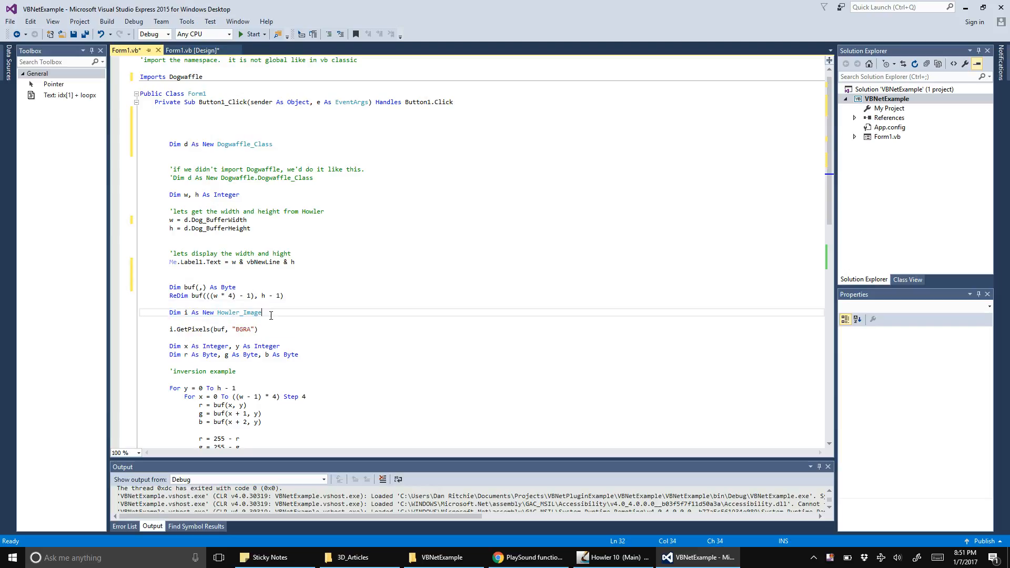
{"action": "scroll", "scroll_direction": "down", "scroll_amount": 3}
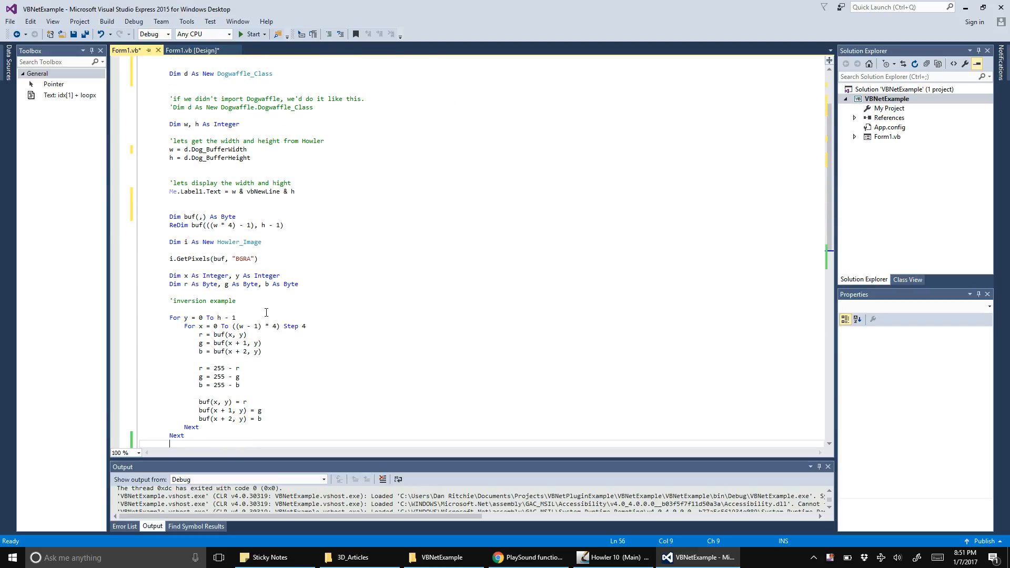
{"action": "left_click", "coordinate": [180, 258]}
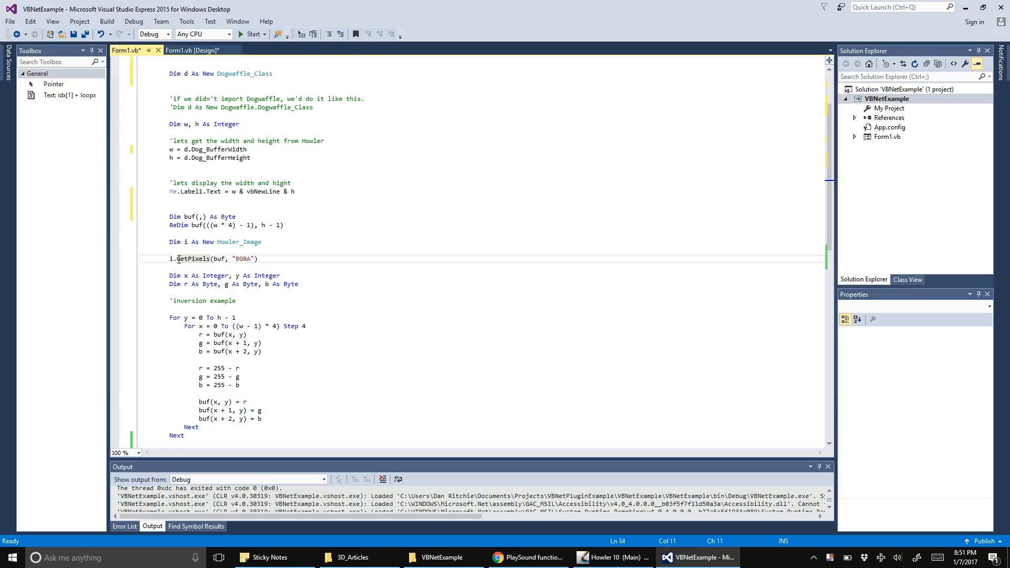
{"action": "double_click", "coordinate": [191, 259]}
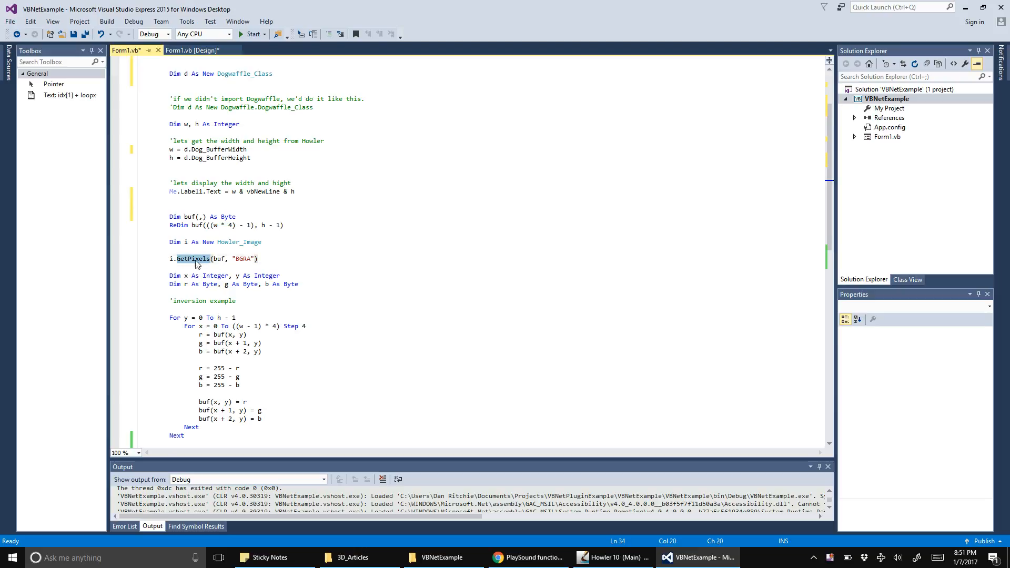
{"action": "mouse_move", "coordinate": [190, 259]}
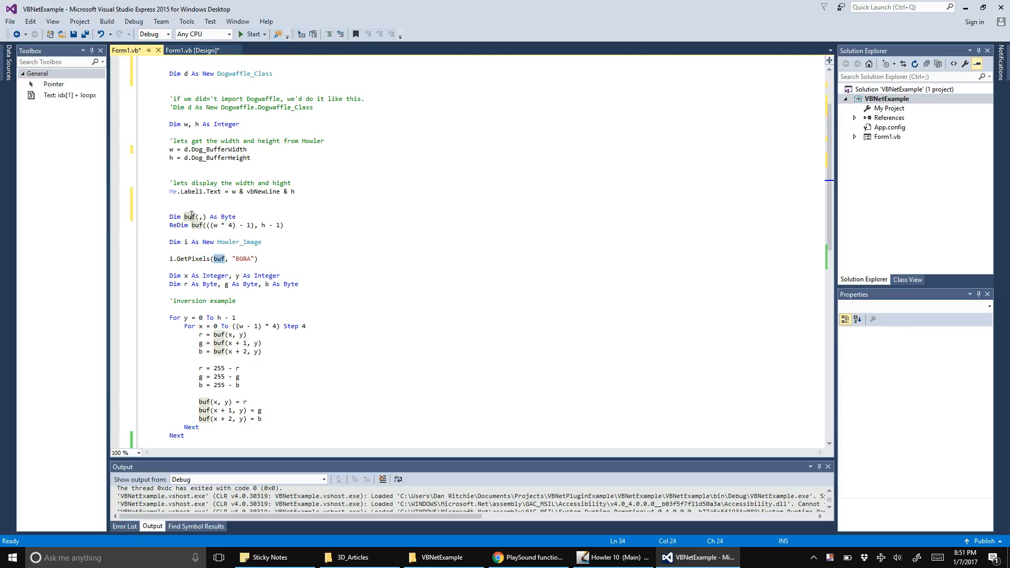
{"action": "mouse_move", "coordinate": [223, 251]}
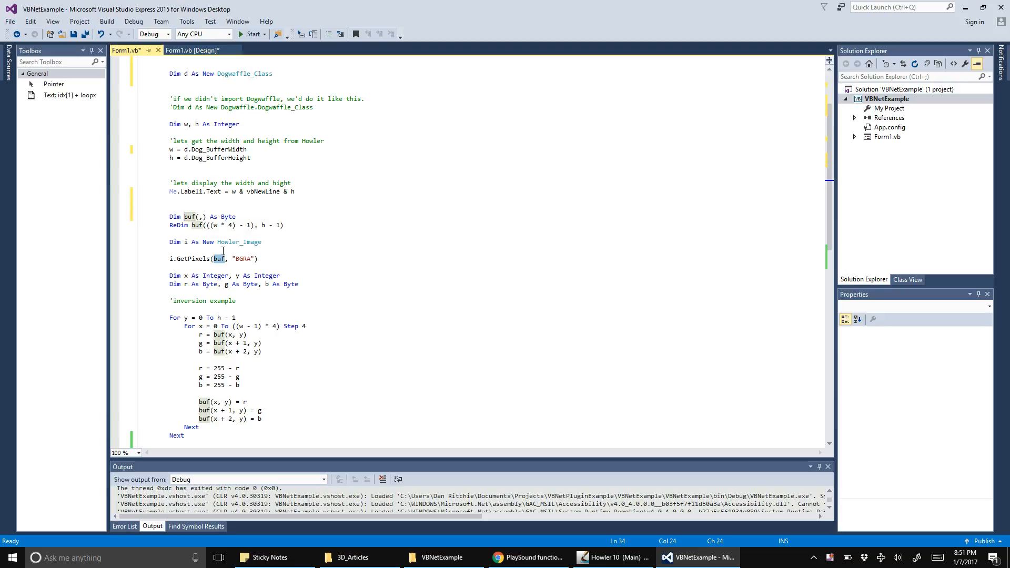
{"action": "double_click", "coordinate": [242, 259]}
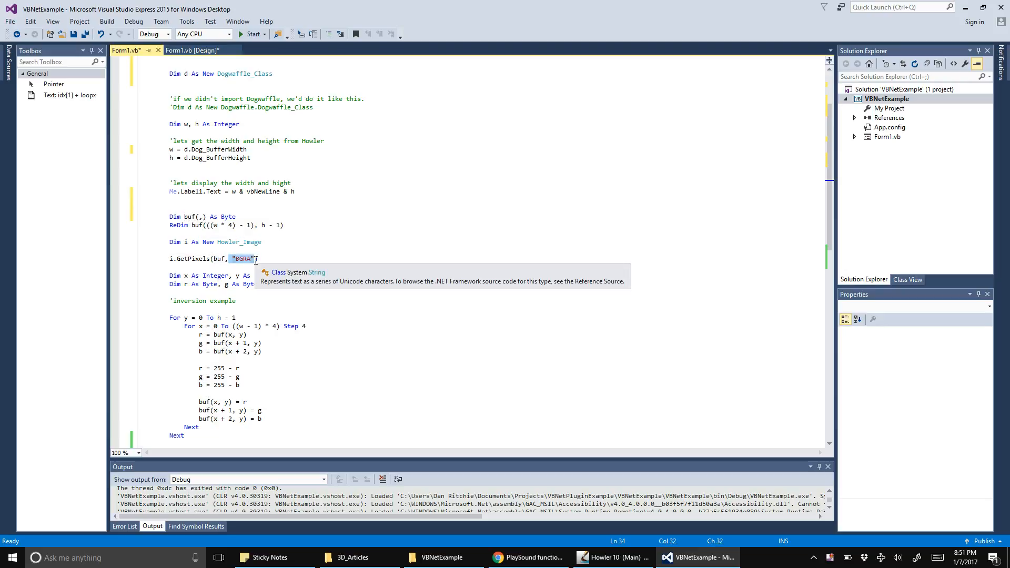
{"action": "mouse_move", "coordinate": [243, 266]}
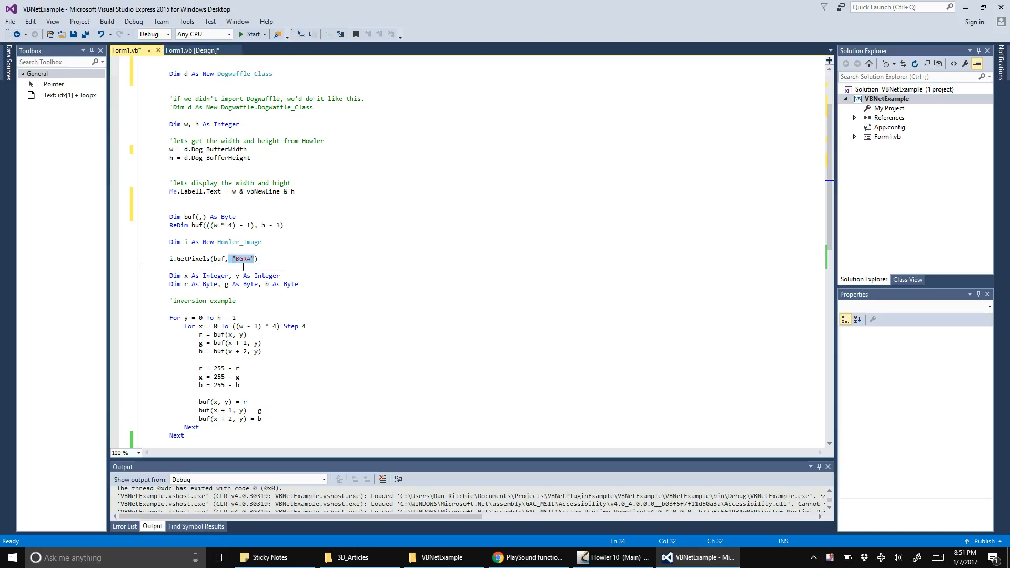
{"action": "left_click", "coordinate": [170, 266]}
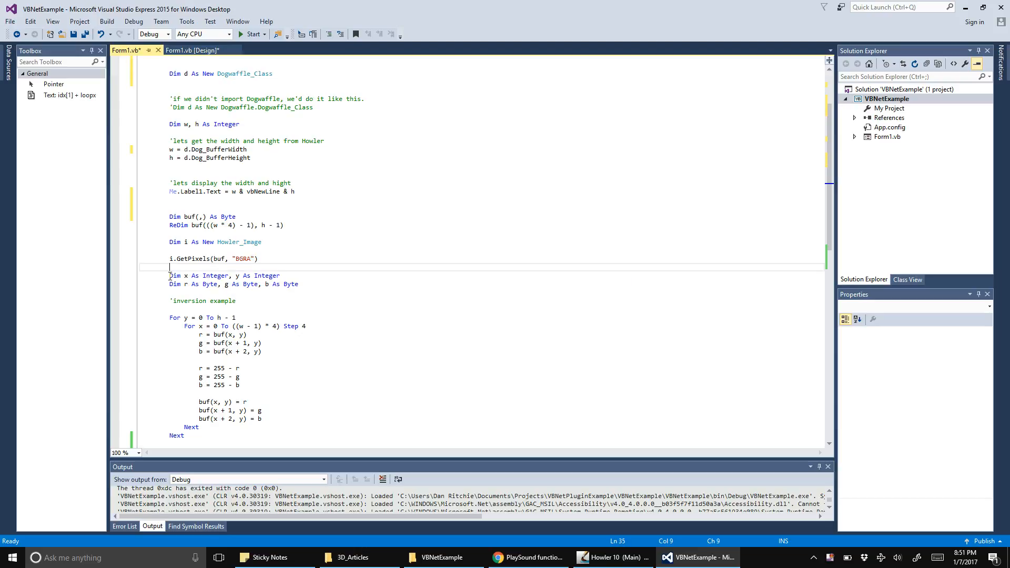
{"action": "left_click_drag", "start_coordinate": [169, 266], "coordinate": [298, 284]}
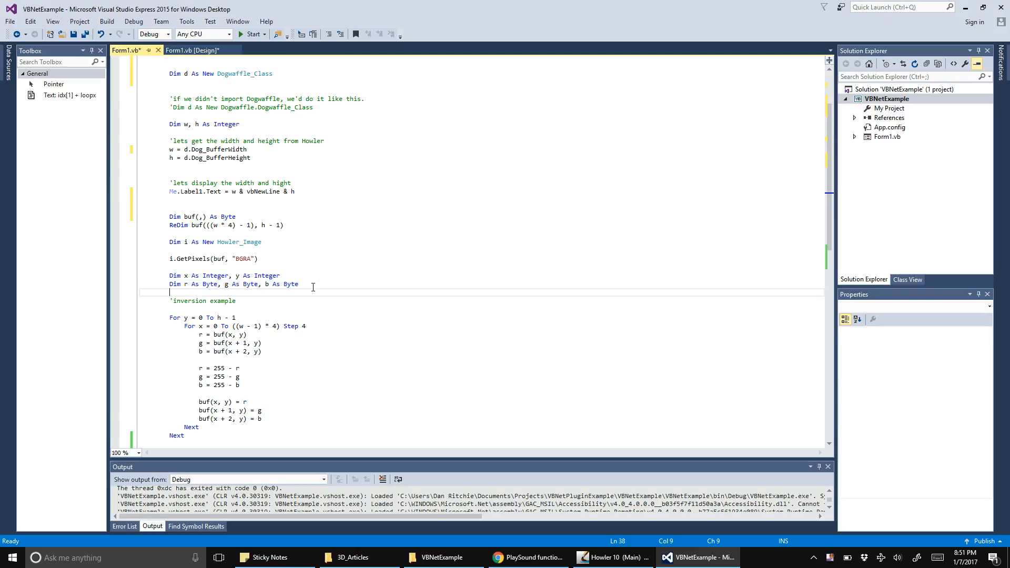
{"action": "scroll", "scroll_direction": "down", "scroll_amount": 3}
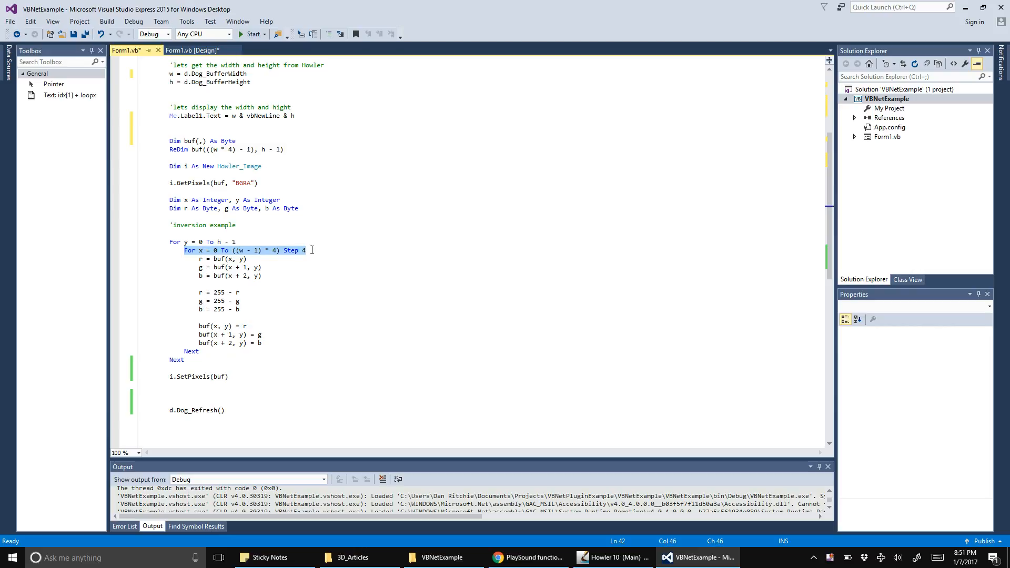
{"action": "left_click", "coordinate": [306, 250]}
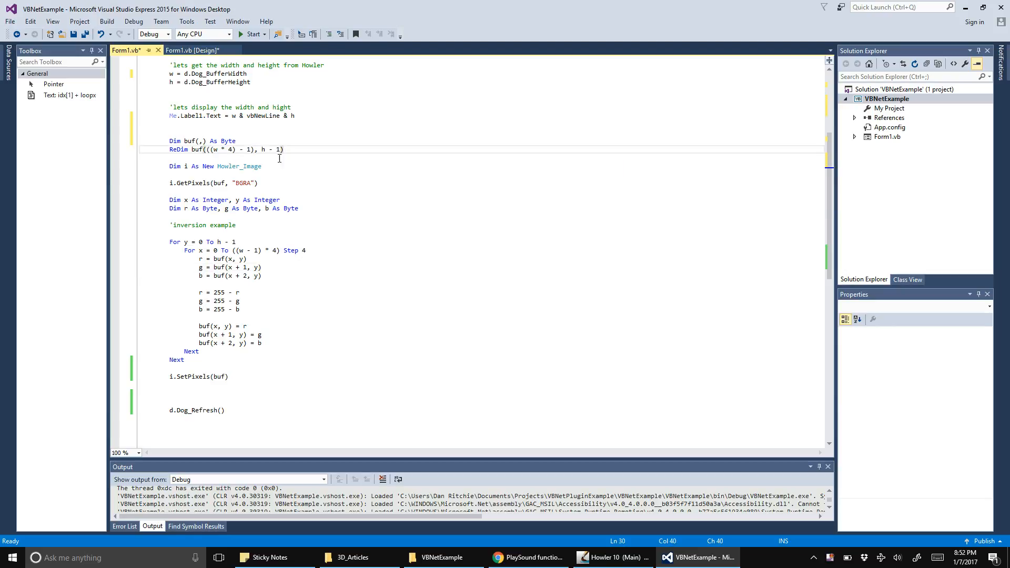
{"action": "mouse_move", "coordinate": [251, 349]}
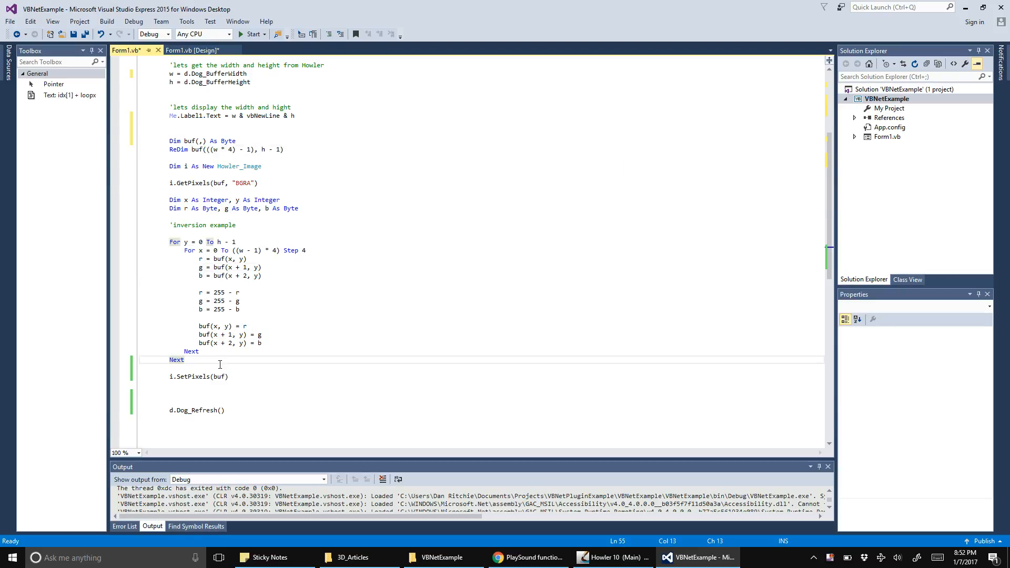
{"action": "left_click", "coordinate": [184, 360]}
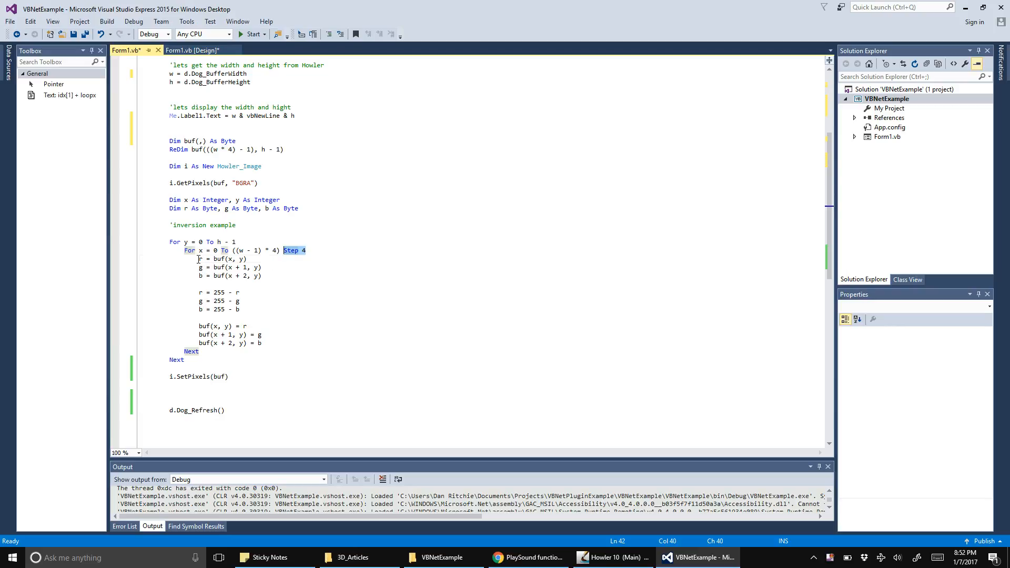
- Highlight the r, g, b channel-reading lines and the SetPixels call while Howler's bicycle shows beside the code
{"action": "left_click_drag", "start_coordinate": [199, 259], "coordinate": [263, 276]}
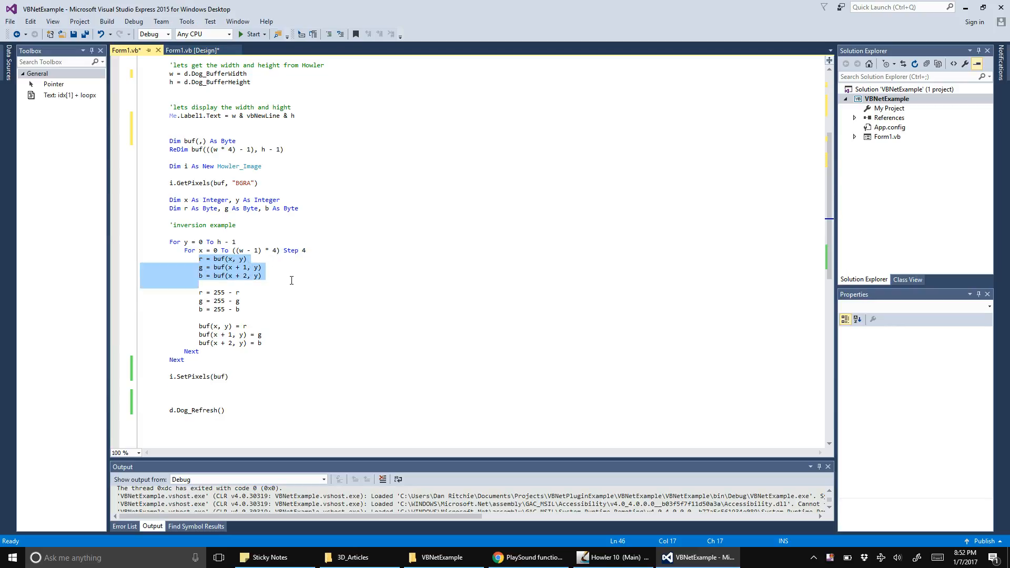
{"action": "left_click", "coordinate": [264, 276]}
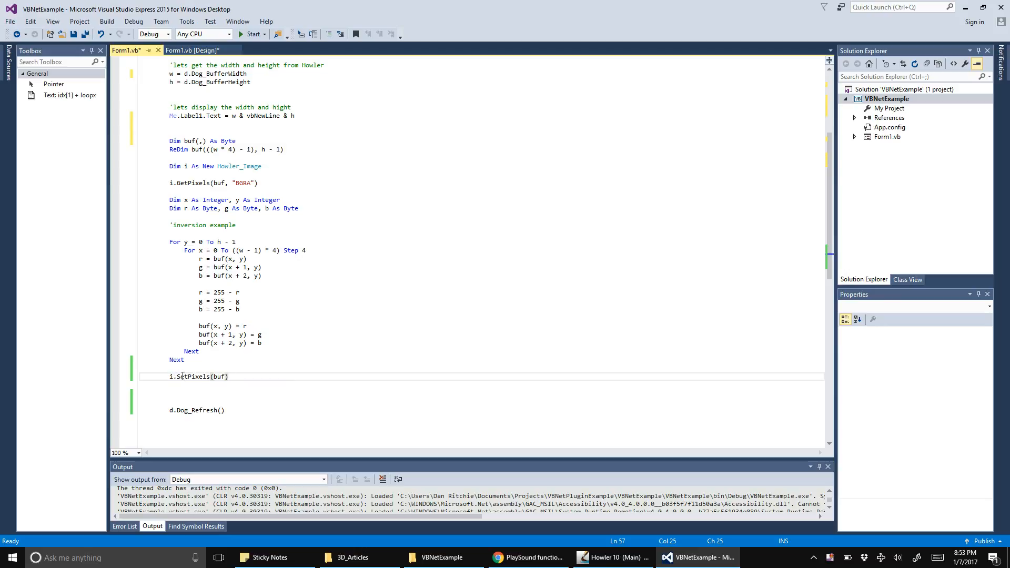
{"action": "double_click", "coordinate": [191, 377]}
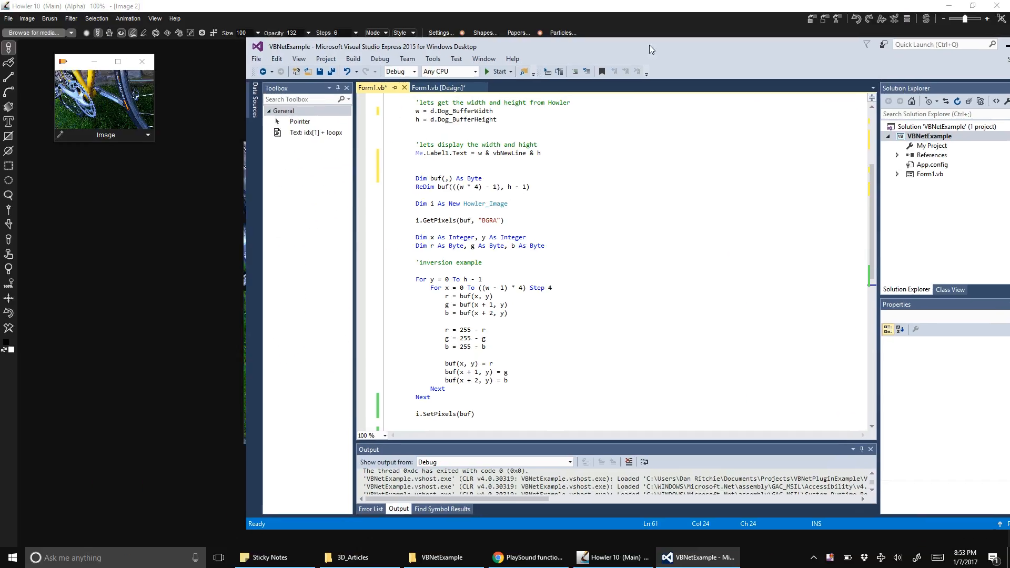
- Start the VBNetExample project so Form1 appears over Howler's bicycle image
{"action": "left_click", "coordinate": [494, 71]}
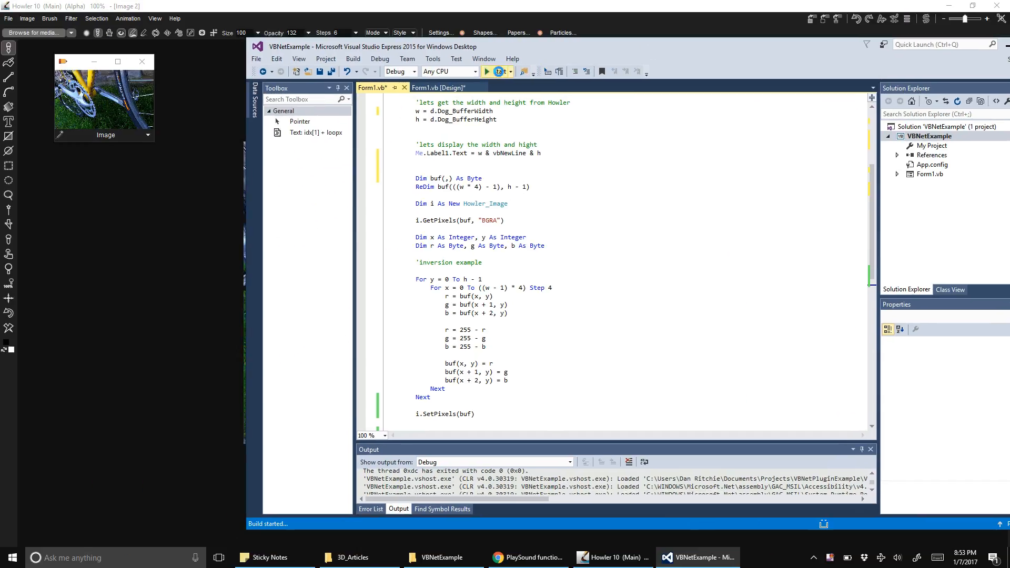
{"action": "left_click", "coordinate": [495, 70]}
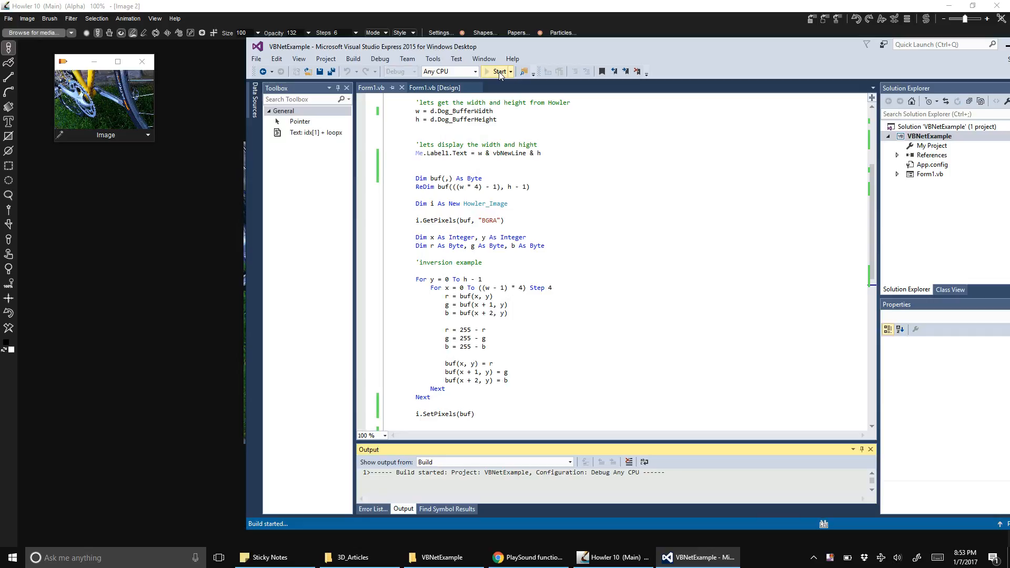
{"action": "left_click", "coordinate": [610, 558]}
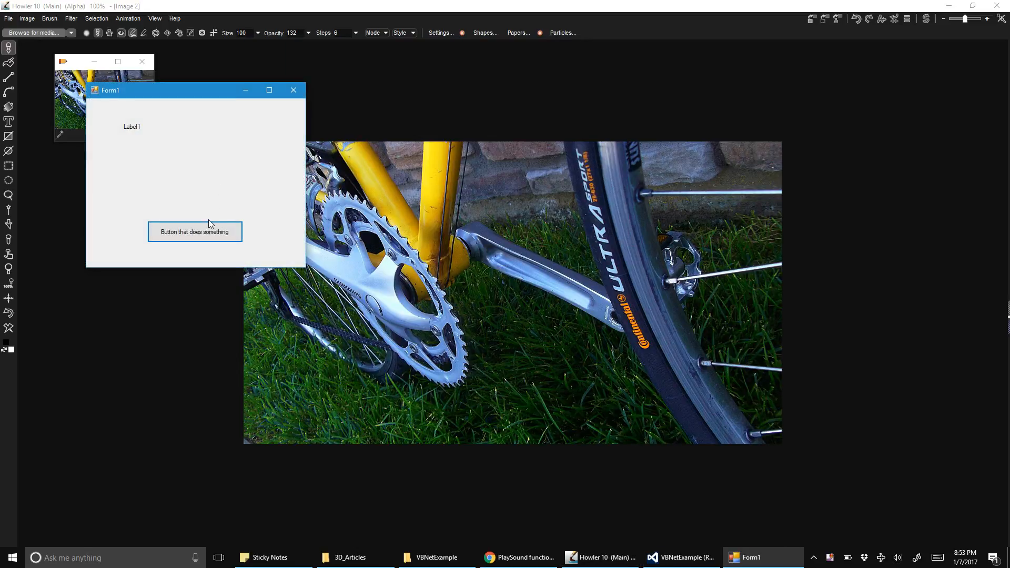
- Use Form1's 'Button that does something' to invert the bicycle photo, reporting 1024 and 577
{"action": "left_click", "coordinate": [194, 231]}
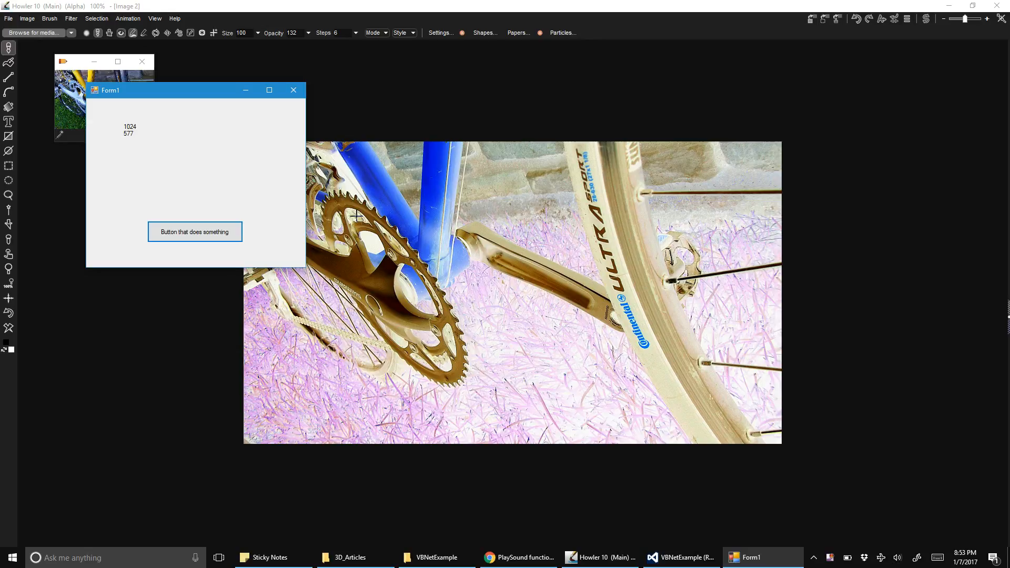
{"action": "mouse_move", "coordinate": [586, 509]}
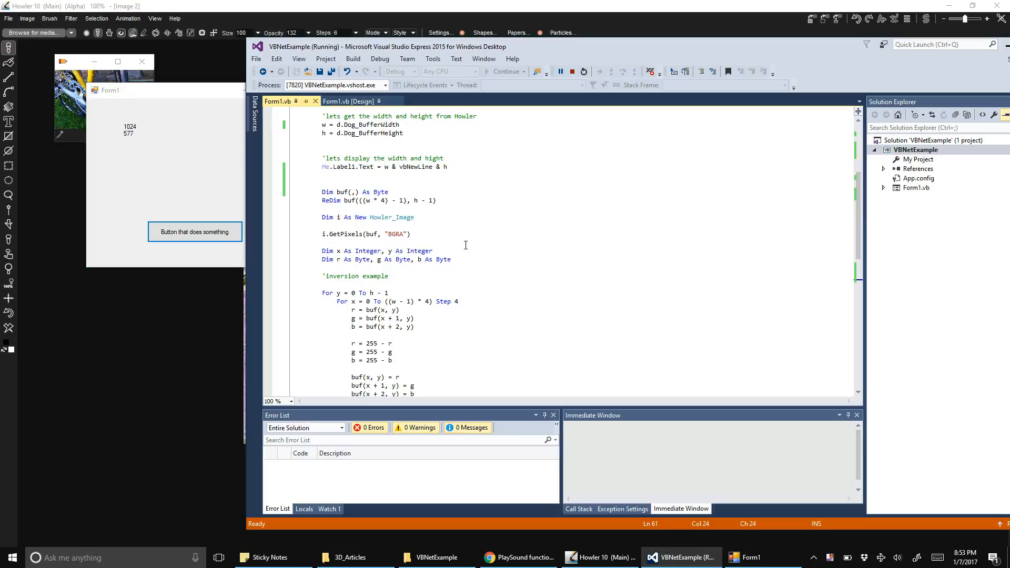
{"action": "mouse_move", "coordinate": [520, 113]}
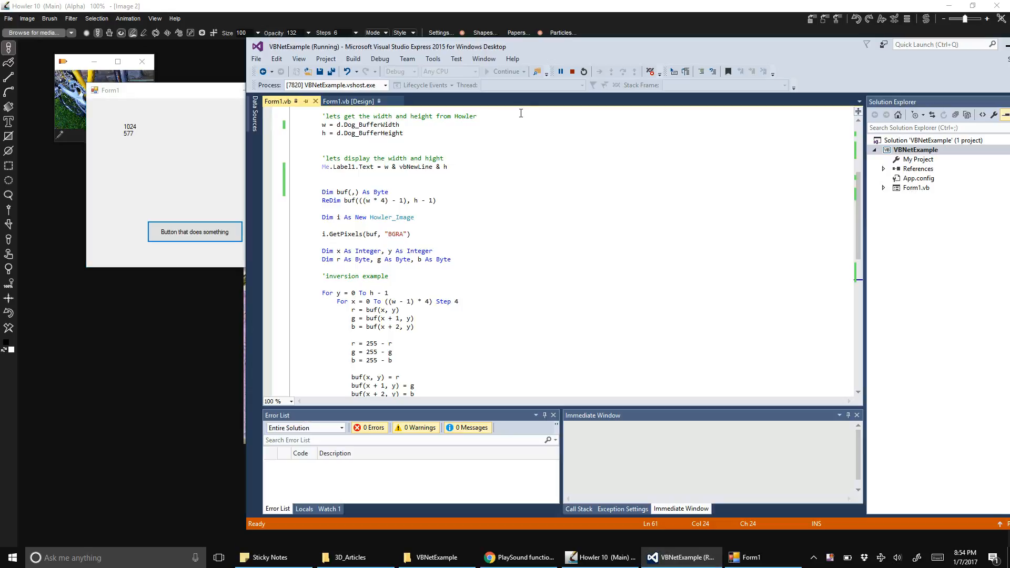